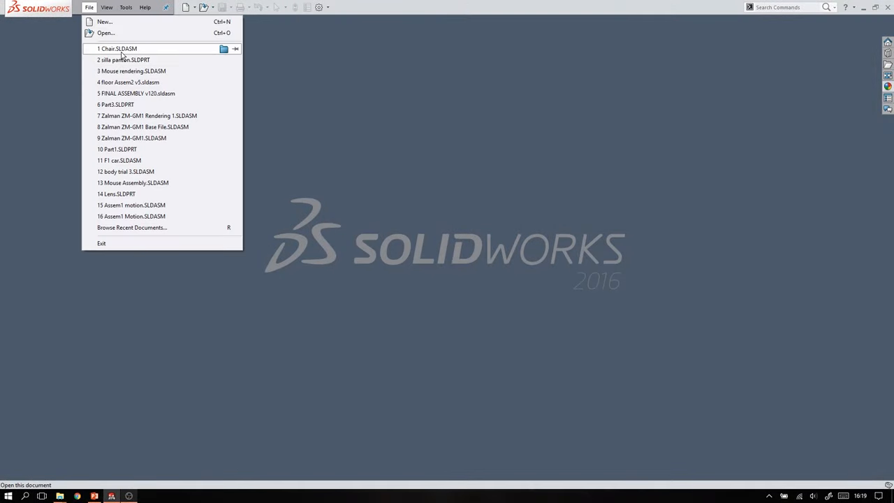
# - Open the recent Chair.SLDASM assembly and orbit to view the chair from another side
pyautogui.click(118, 48)
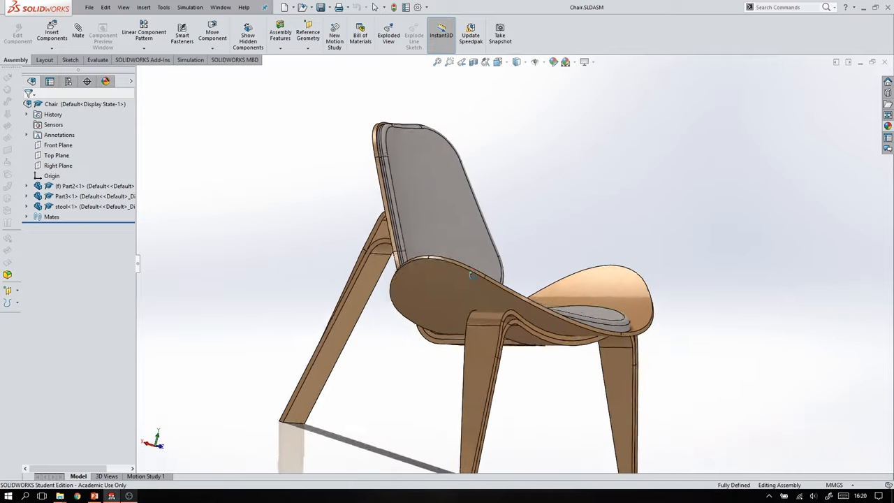
pyautogui.moveTo(489, 280); pyautogui.dragTo(419, 244)
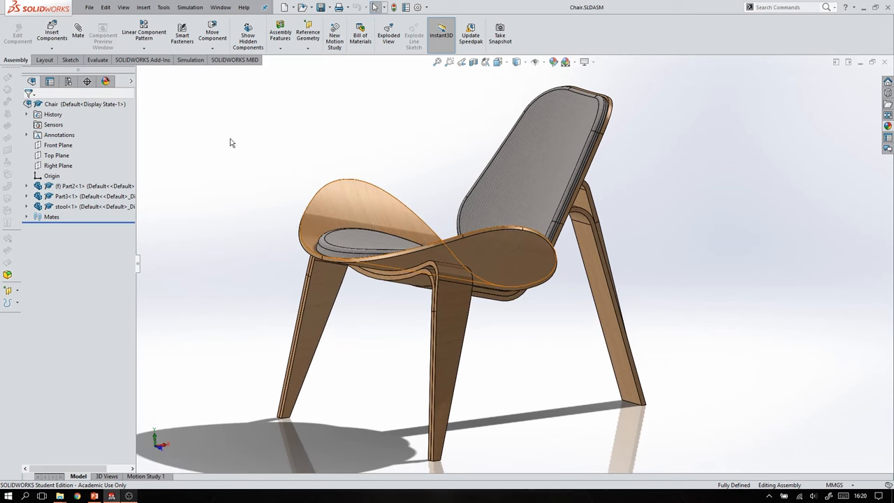
# - Start a Save As into the Take 2 folder with STL (*.stl) as the file type
pyautogui.click(90, 7)
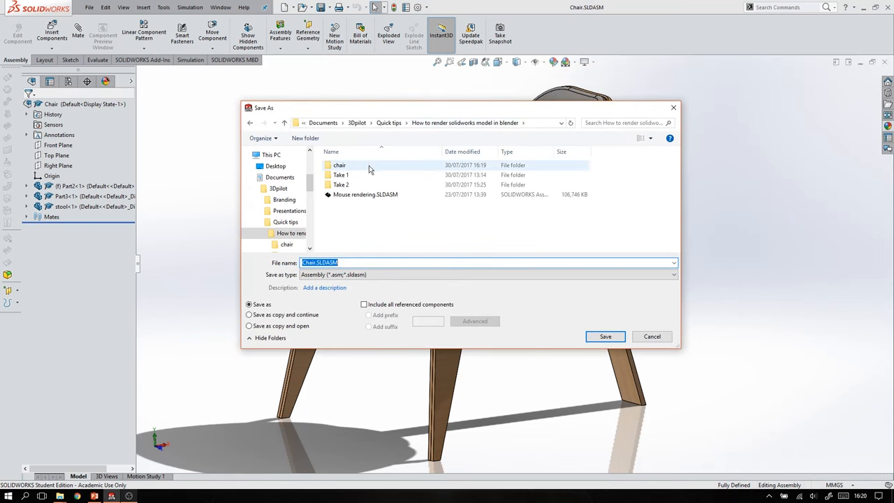
pyautogui.doubleClick(341, 185)
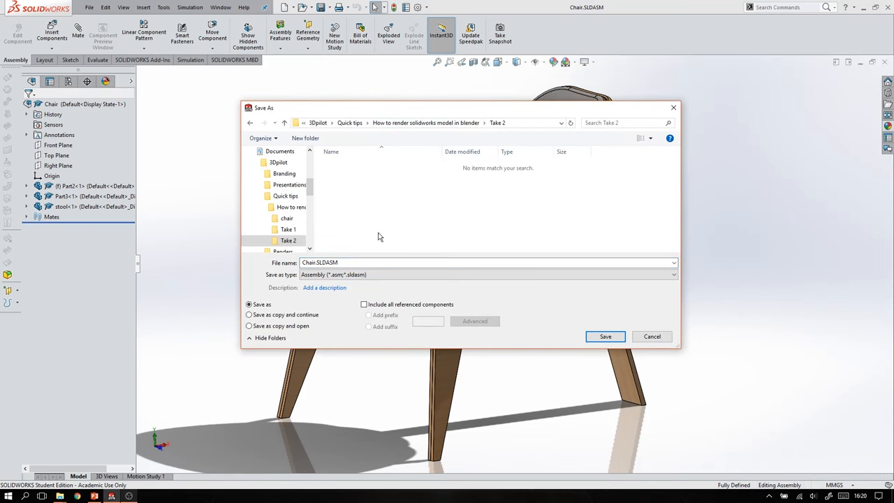
pyautogui.moveTo(278, 281)
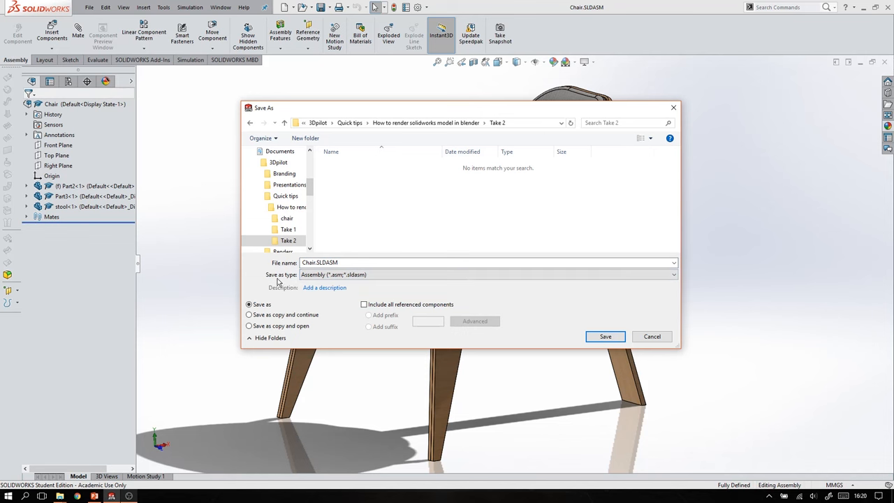
pyautogui.click(486, 273)
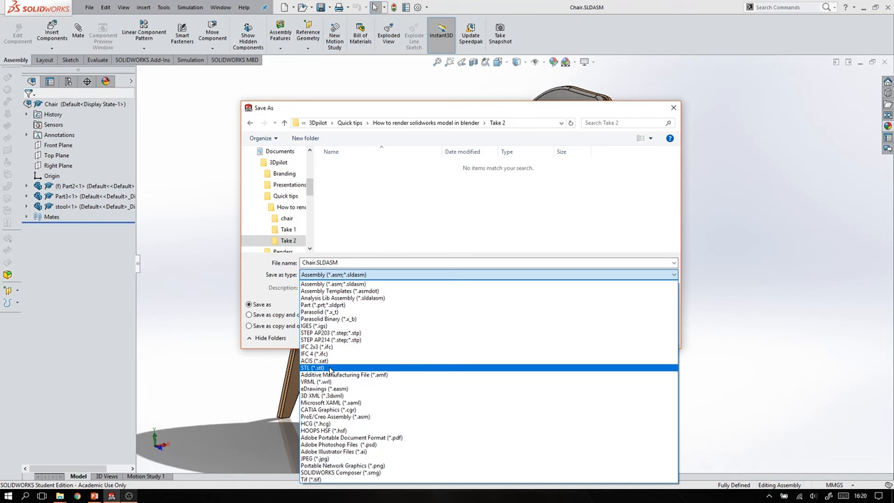
pyautogui.click(313, 368)
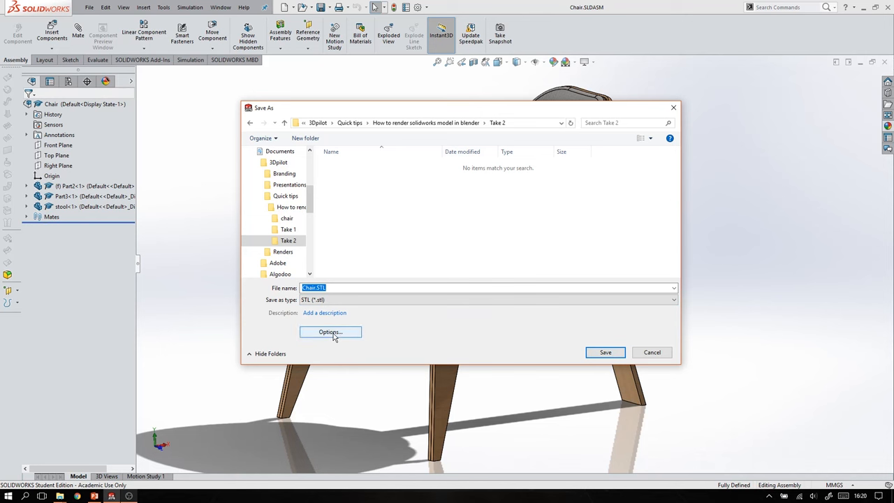
# - Open the STL export options and keep the output unit as Meters
pyautogui.click(330, 332)
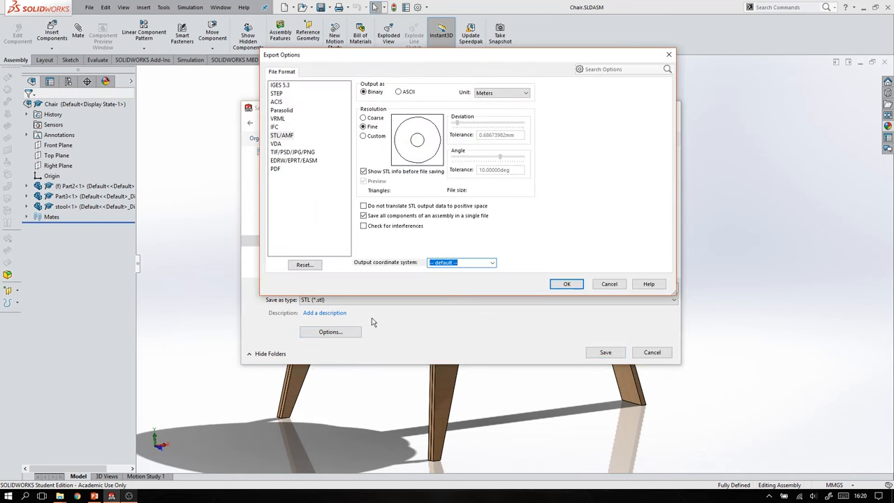
pyautogui.moveTo(480, 51)
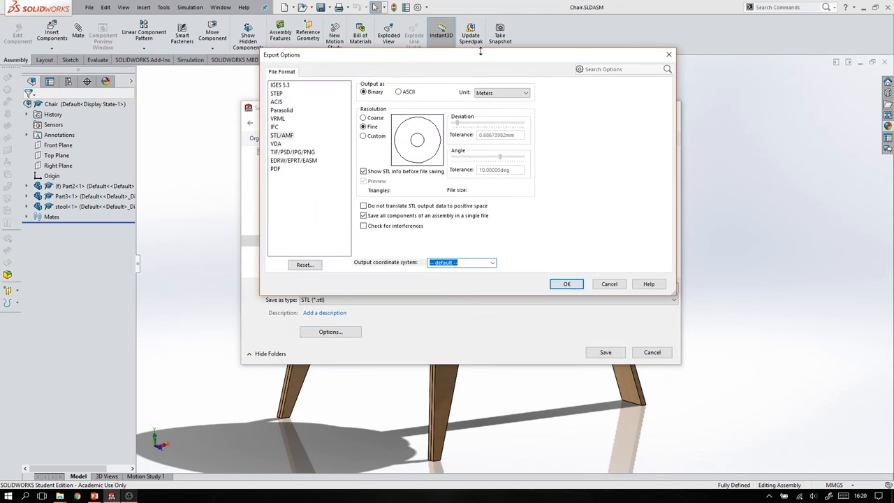
pyautogui.click(526, 92)
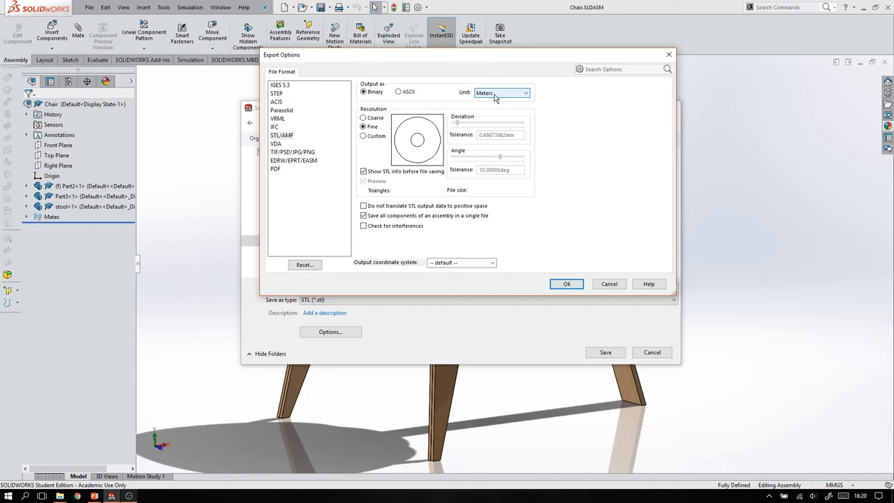
pyautogui.click(525, 93)
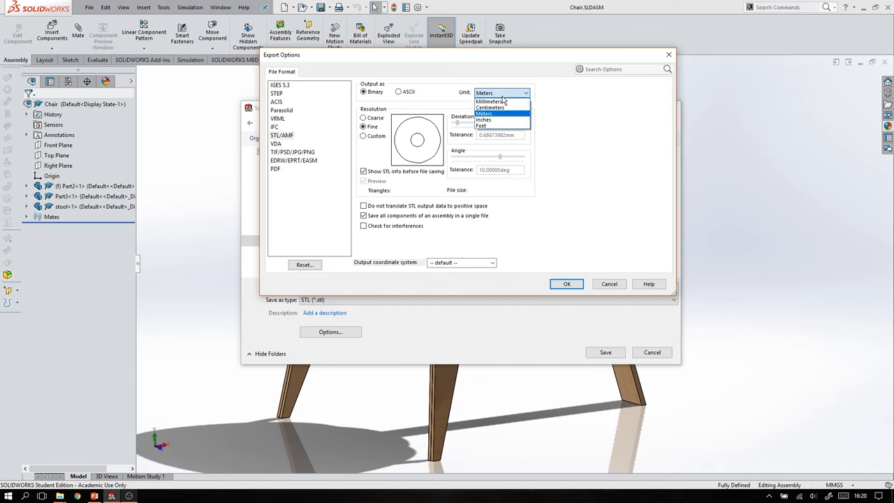
pyautogui.click(484, 114)
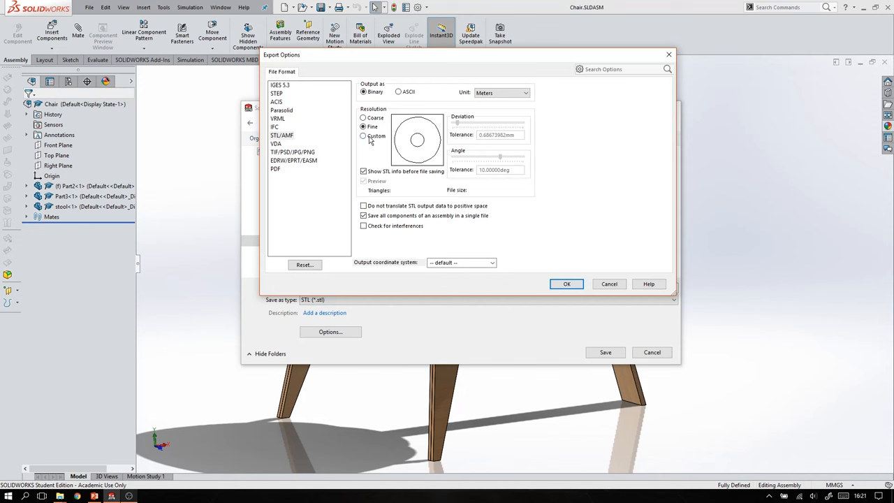
# - Keep Fine resolution and all components in a single file, then accept the options
pyautogui.click(363, 135)
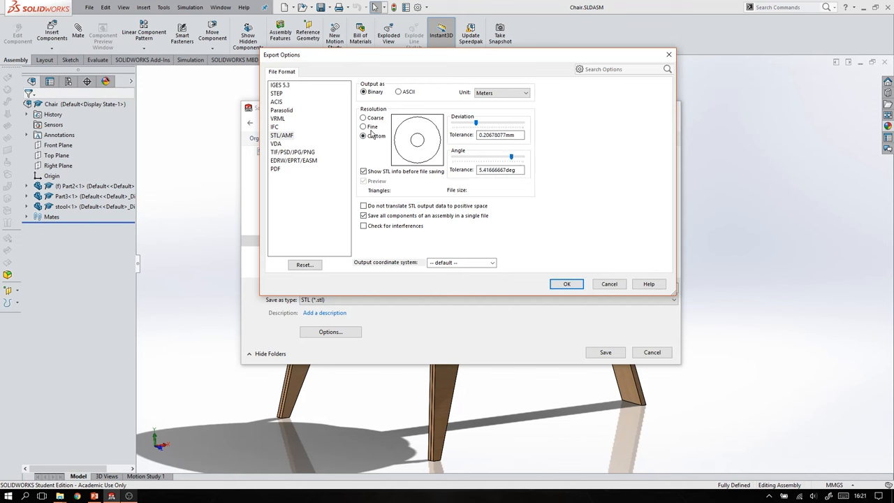
pyautogui.click(363, 126)
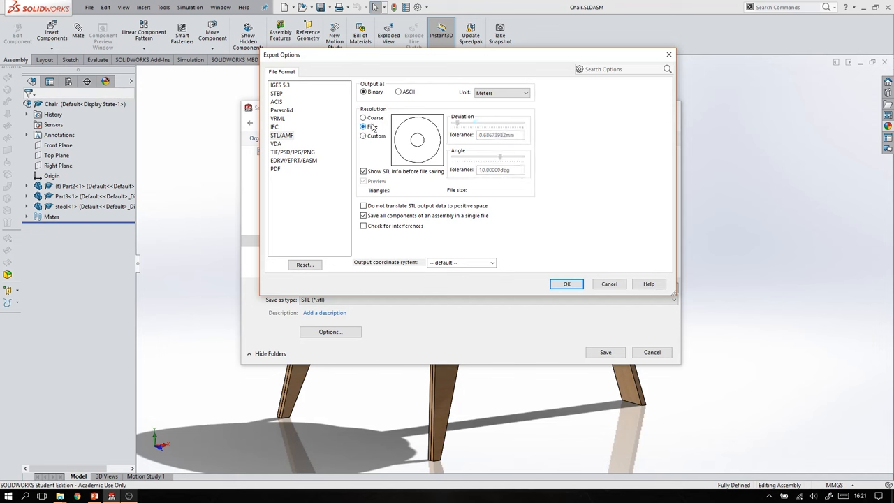
pyautogui.click(363, 126)
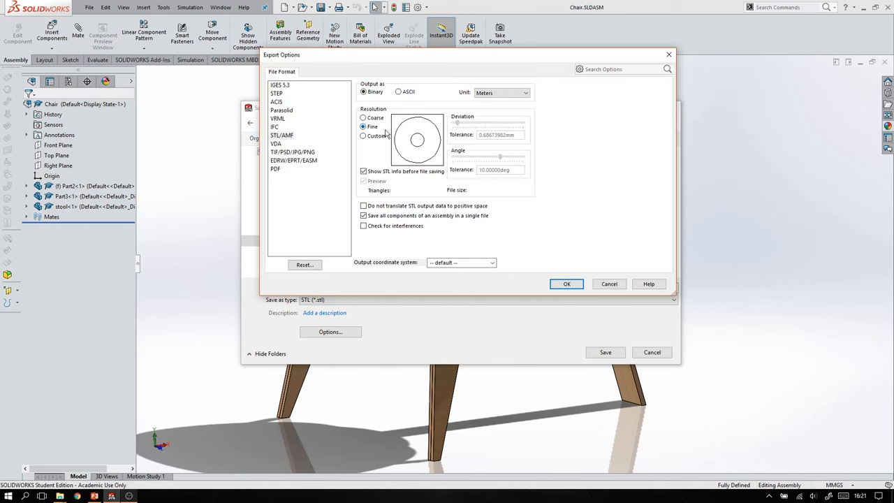
pyautogui.moveTo(395, 130)
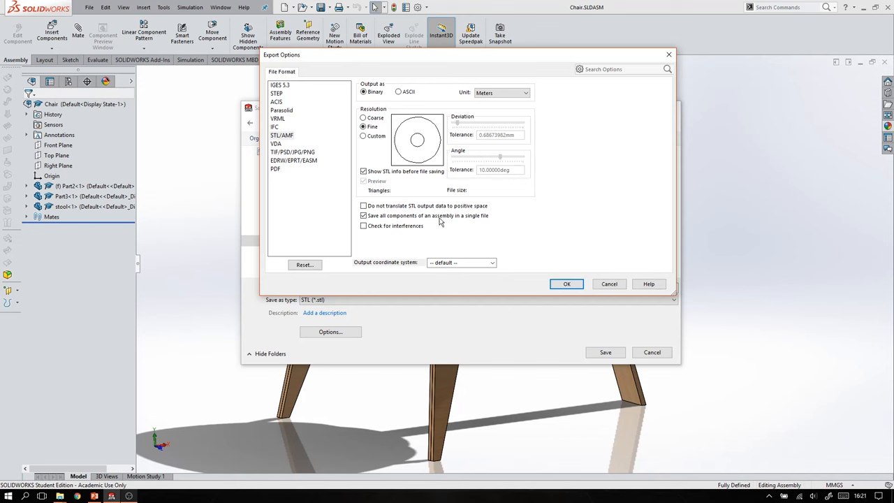
pyautogui.click(363, 215)
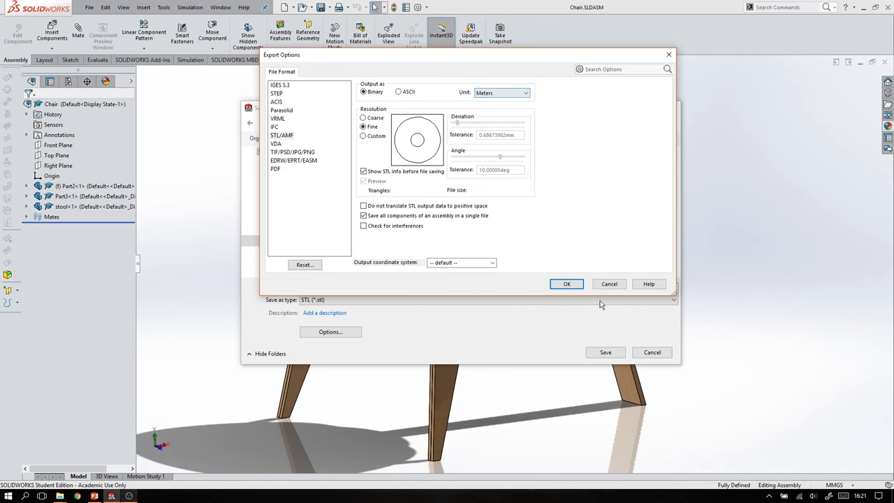
pyautogui.click(567, 284)
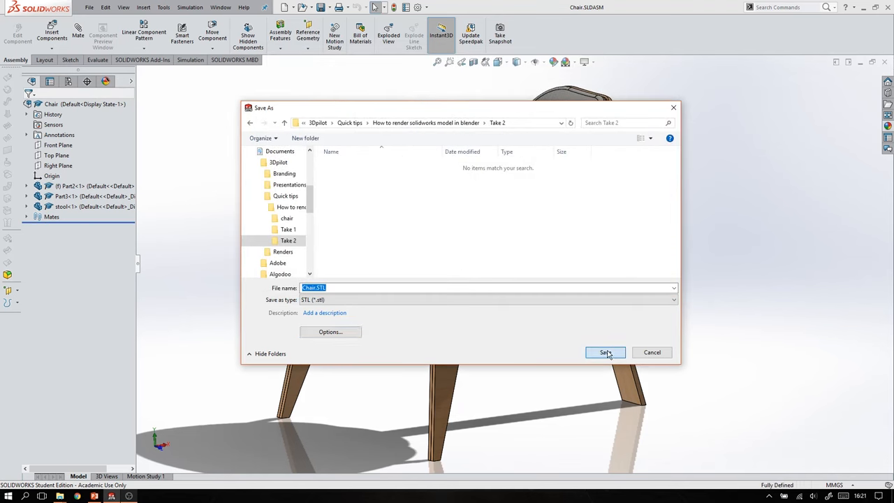
# - Save the chair as Chair.STL in Take 2 and confirm the STL prompt
pyautogui.click(605, 352)
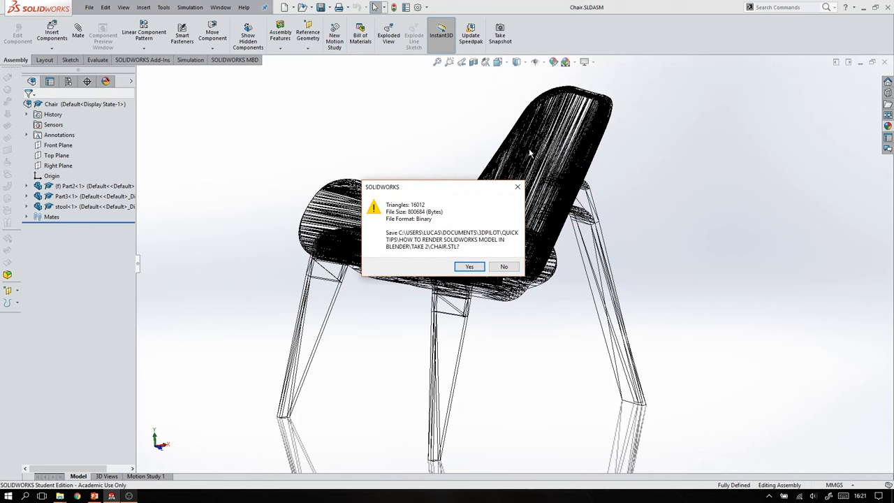
pyautogui.click(468, 266)
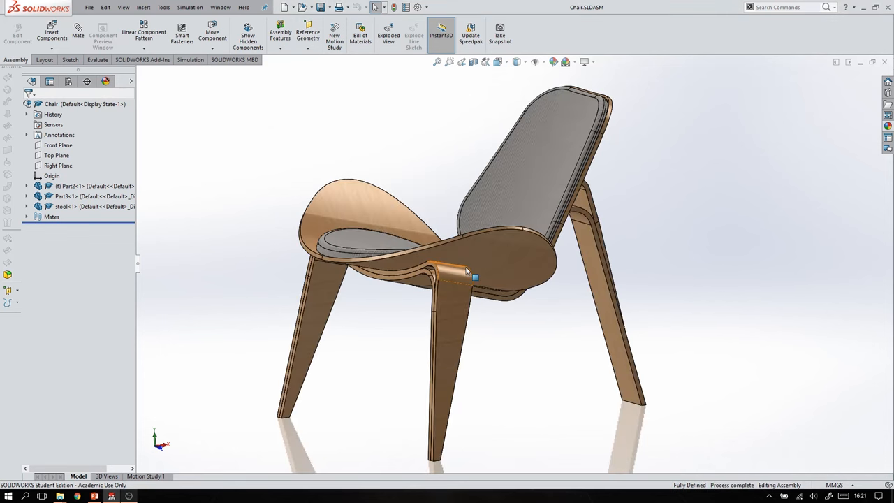
pyautogui.moveTo(467, 271)
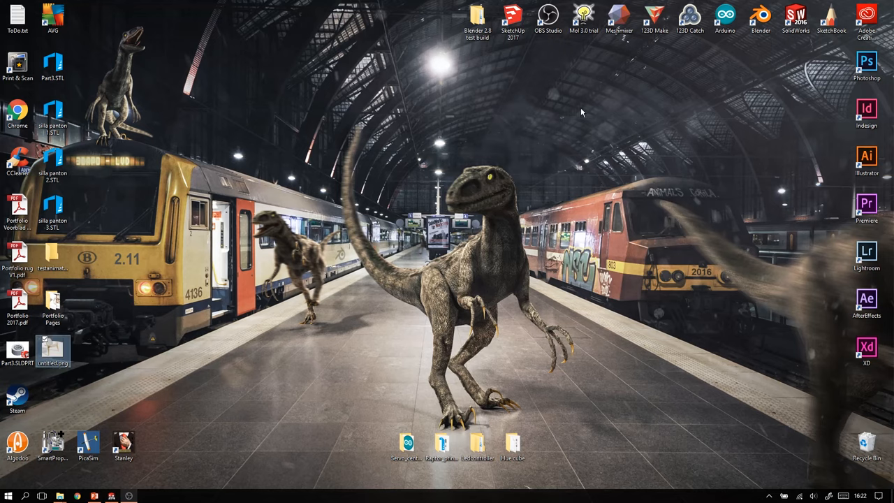
# - Launch Blender from the desktop shortcut and dismiss the splash screen
pyautogui.doubleClick(760, 18)
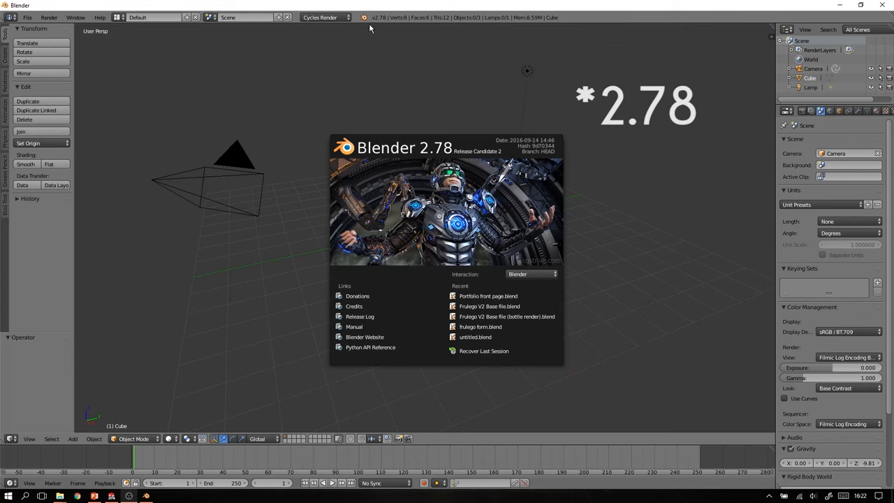
pyautogui.click(391, 69)
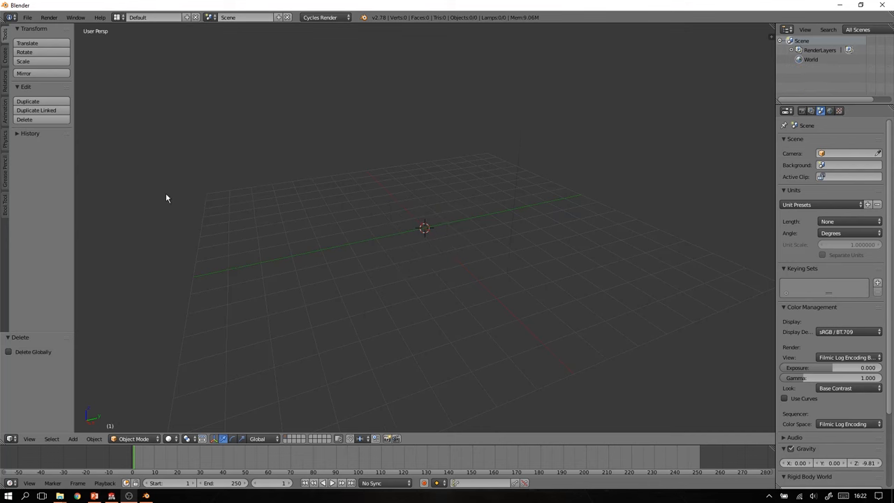
pyautogui.moveTo(503, 138)
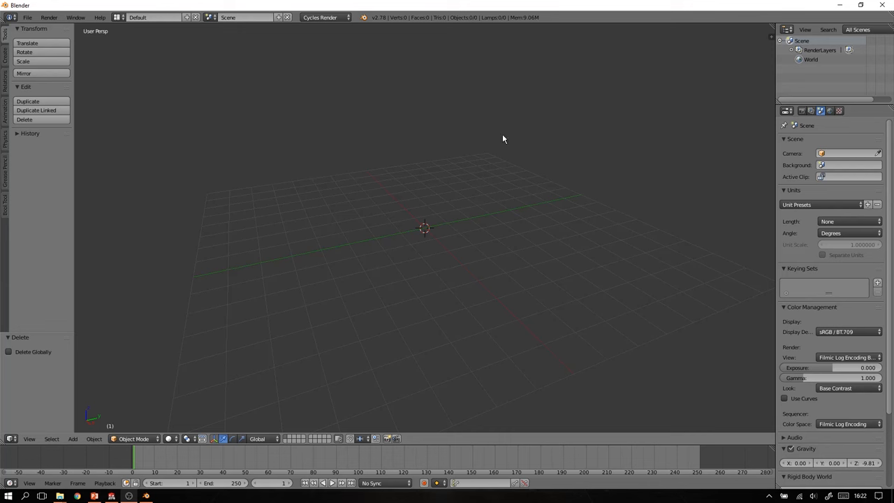
pyautogui.moveTo(820, 111)
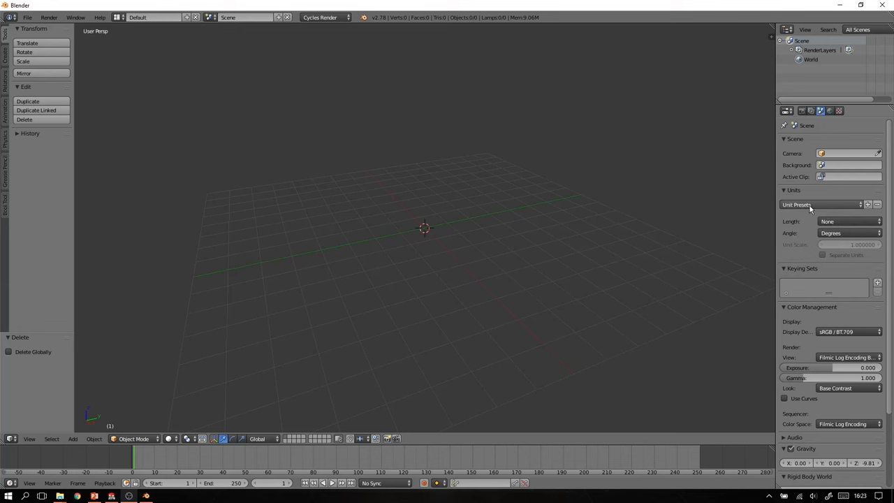
# - Set the scene Unit System to Metric and apply the Meters unit preset
pyautogui.click(820, 204)
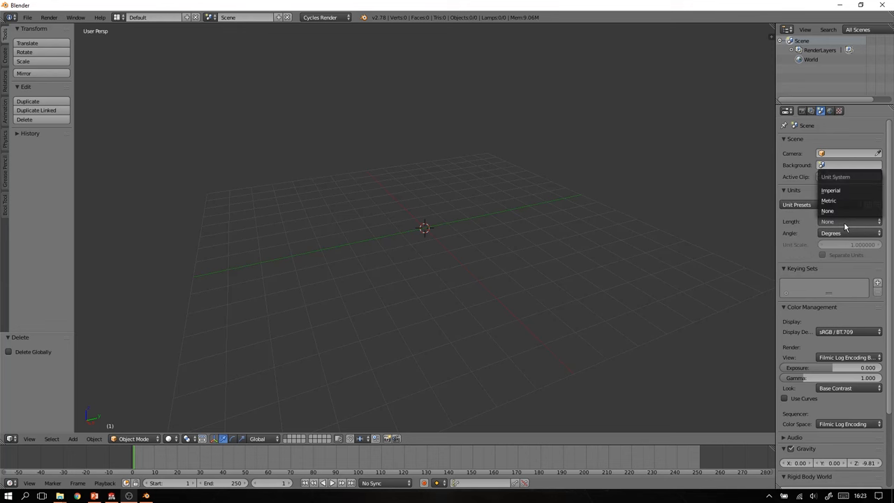
pyautogui.moveTo(849, 200)
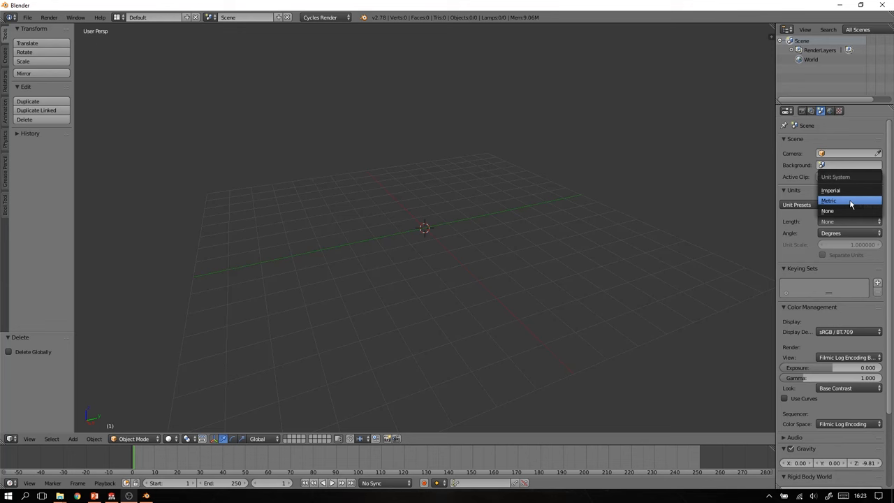
pyautogui.click(828, 201)
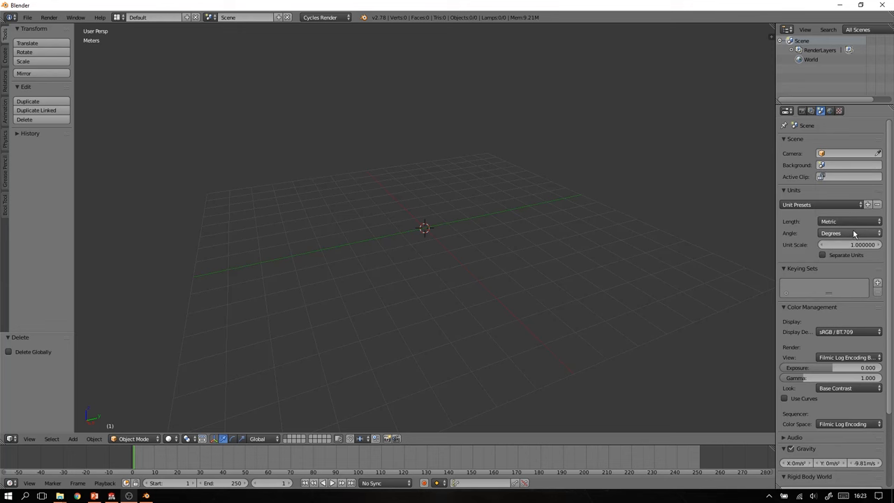
pyautogui.click(821, 204)
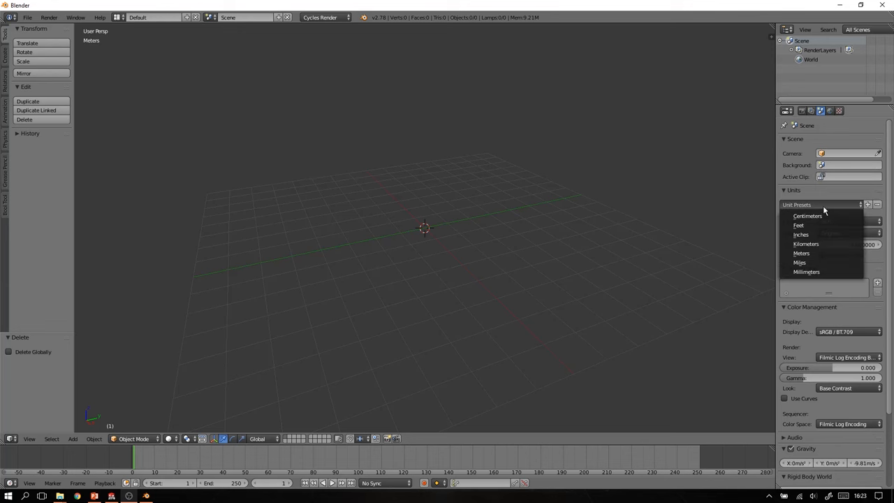
pyautogui.click(800, 253)
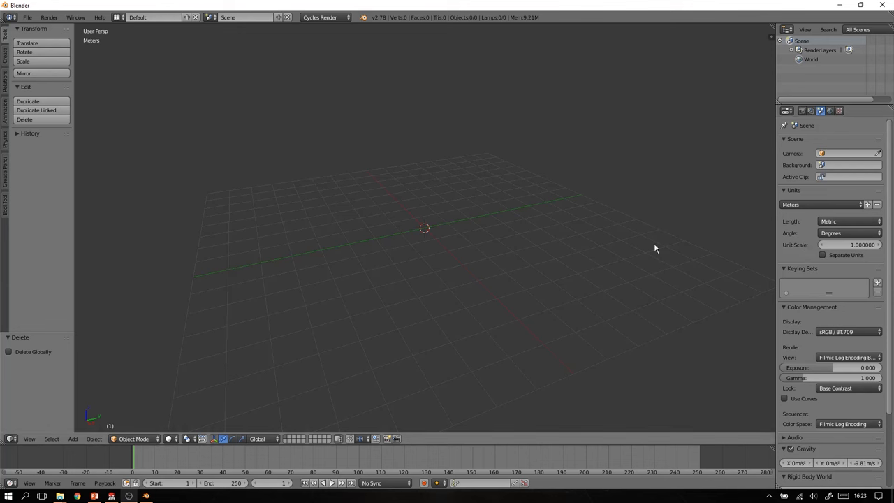
pyautogui.moveTo(542, 278)
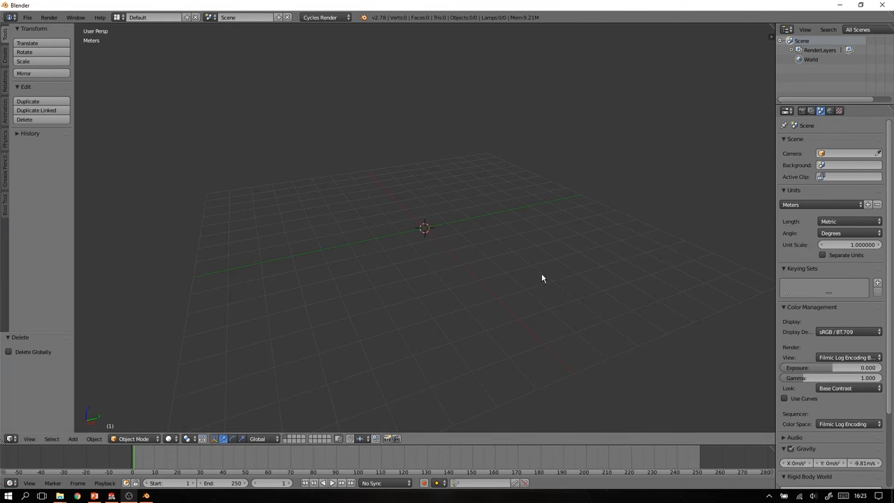
pyautogui.moveTo(33, 28)
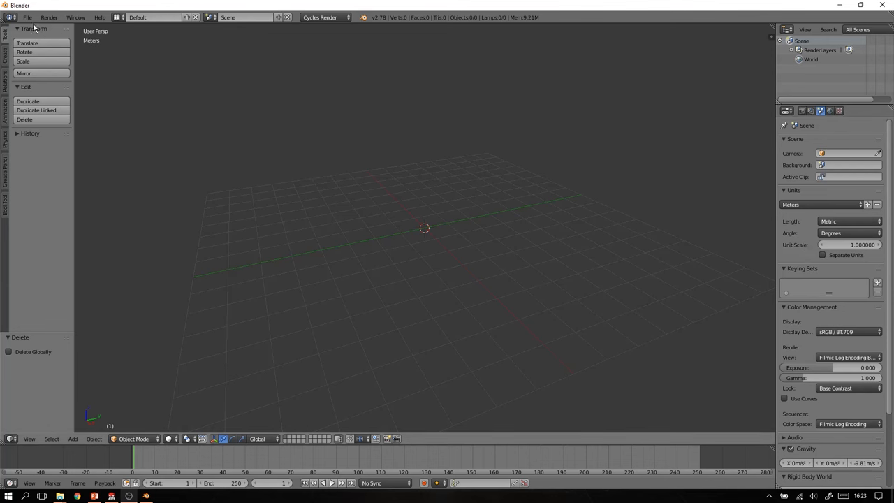
# - Start an Stl (.stl) import, browse through 3Dpilot into Take 2, and select Chair.STL
pyautogui.click(27, 18)
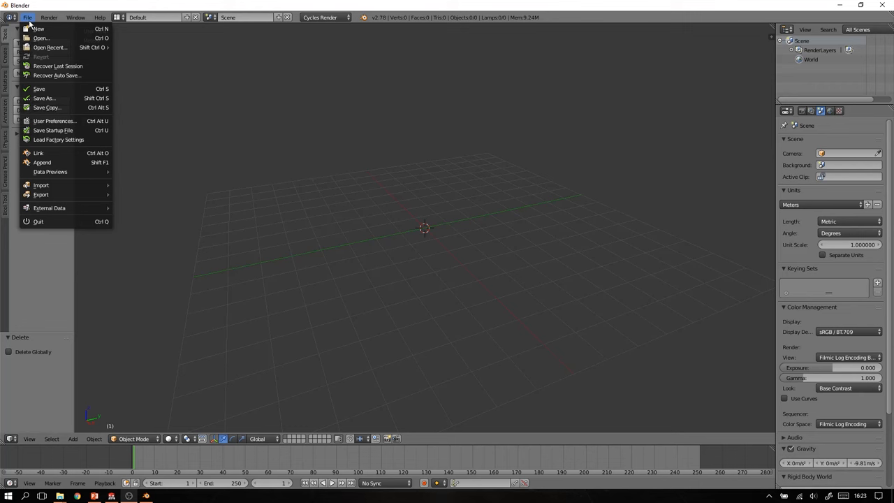
pyautogui.click(41, 186)
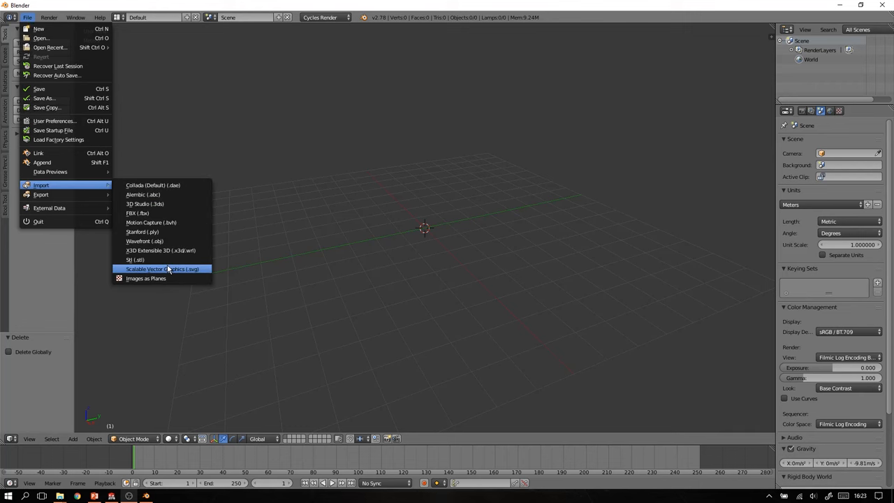
pyautogui.click(134, 260)
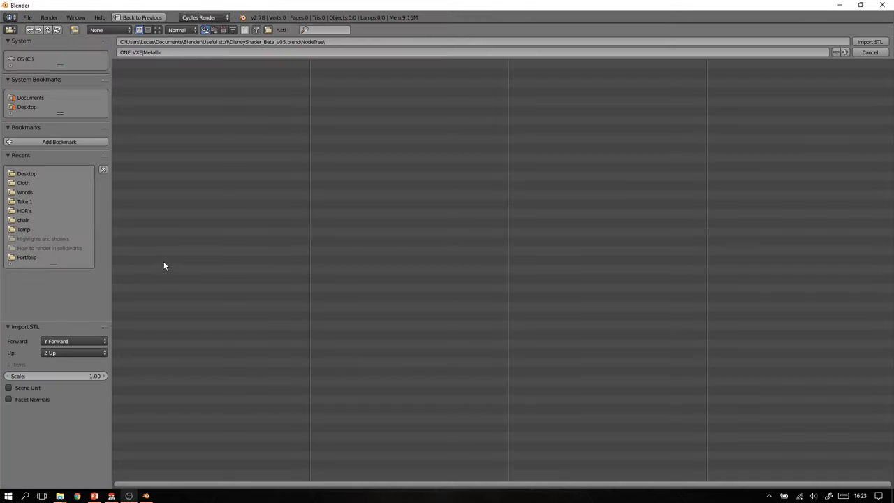
pyautogui.moveTo(94, 108)
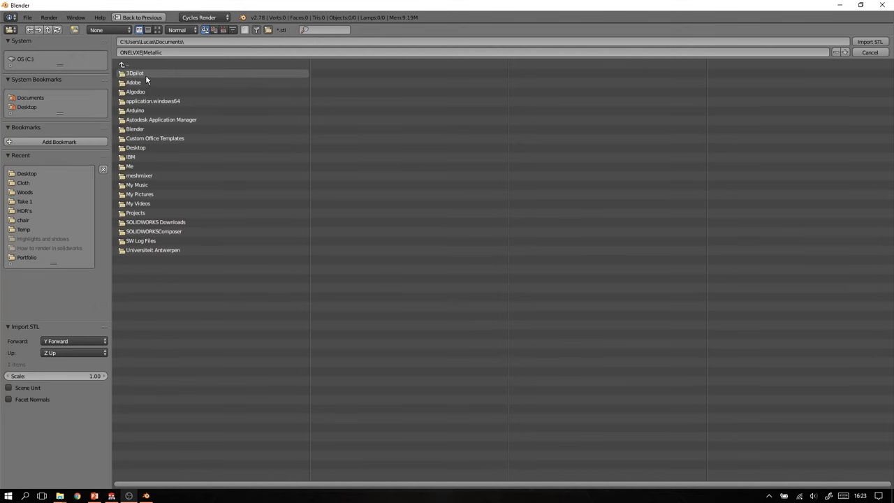
pyautogui.doubleClick(134, 72)
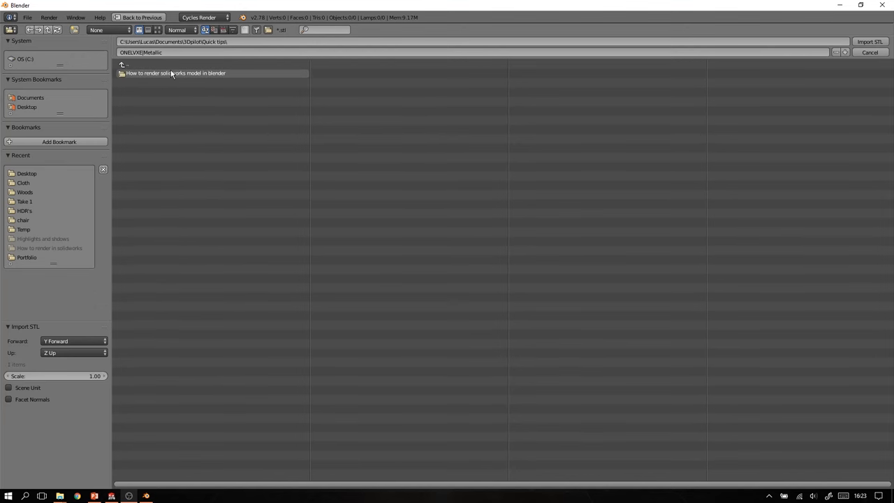
pyautogui.doubleClick(176, 72)
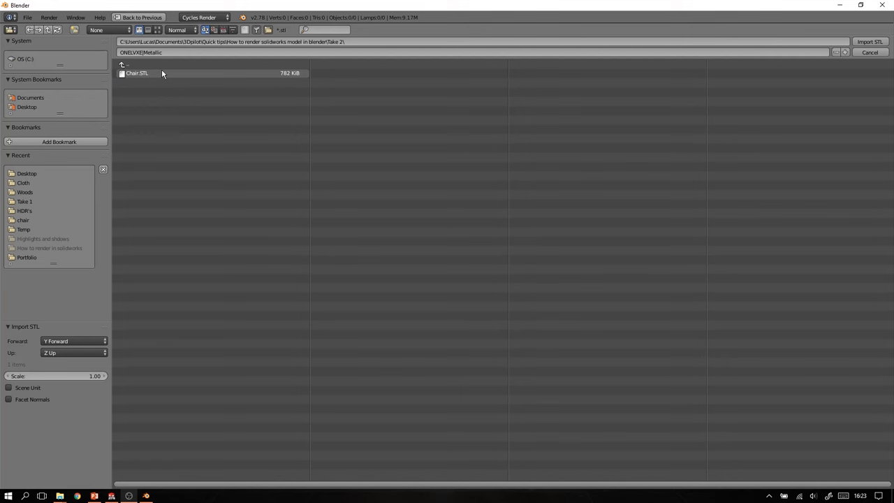
pyautogui.click(137, 73)
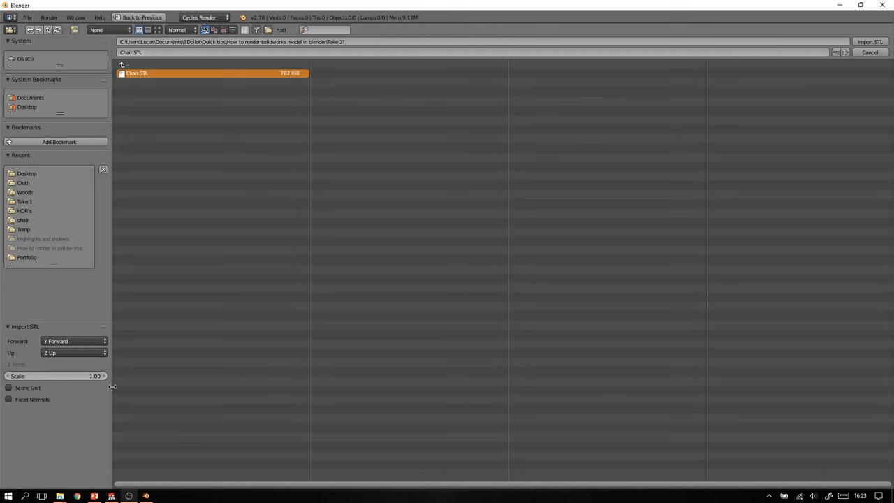
pyautogui.moveTo(81, 386)
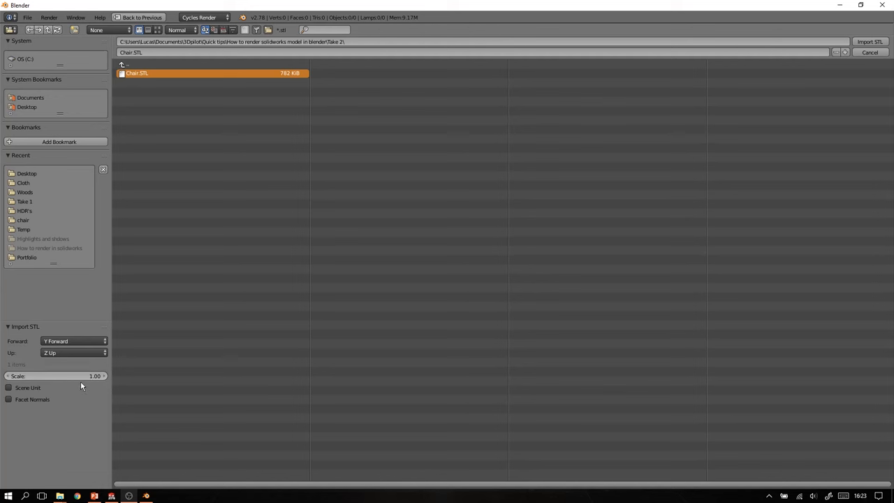
pyautogui.moveTo(74, 352)
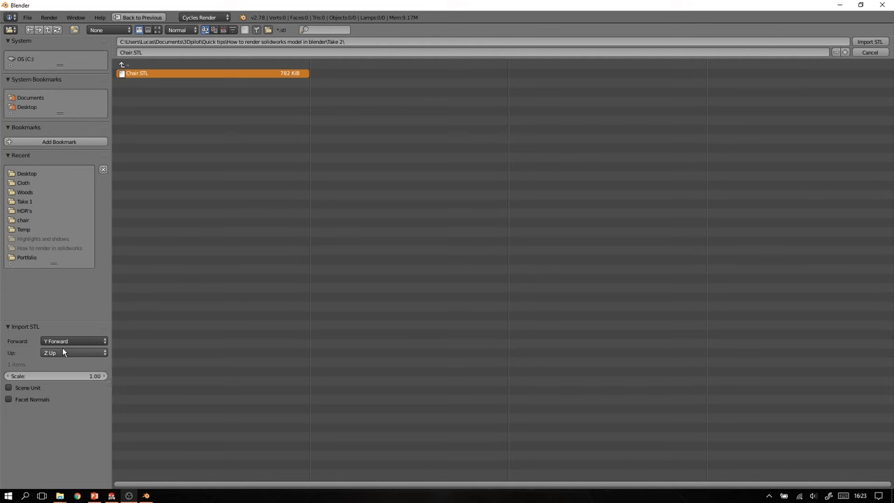
pyautogui.moveTo(73, 341)
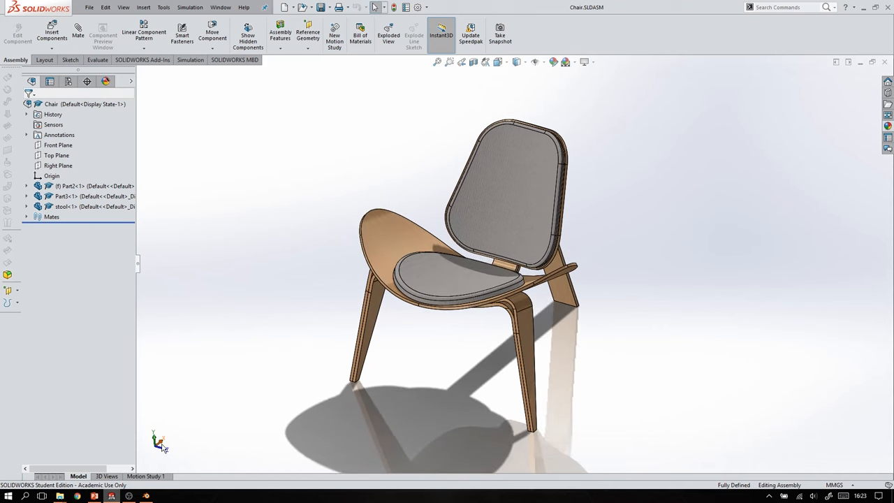
pyautogui.moveTo(202, 423)
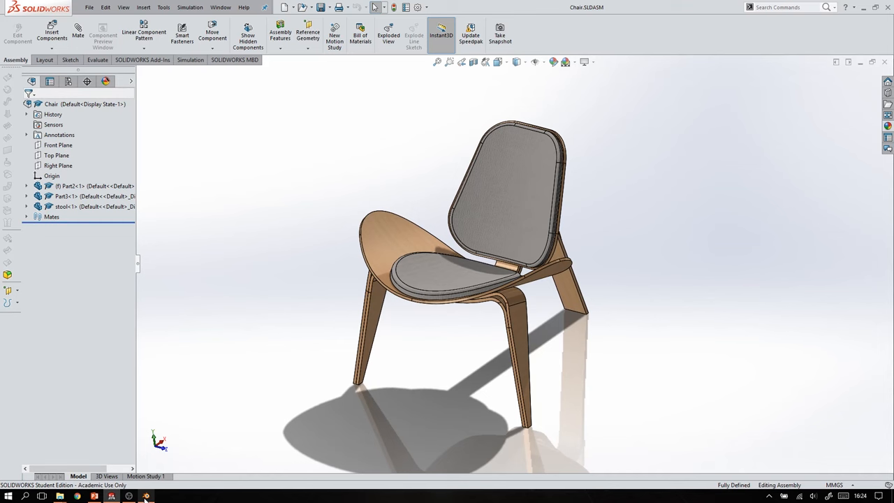
# - Return from SOLIDWORKS to Blender's STL import window via the taskbar
pyautogui.click(145, 497)
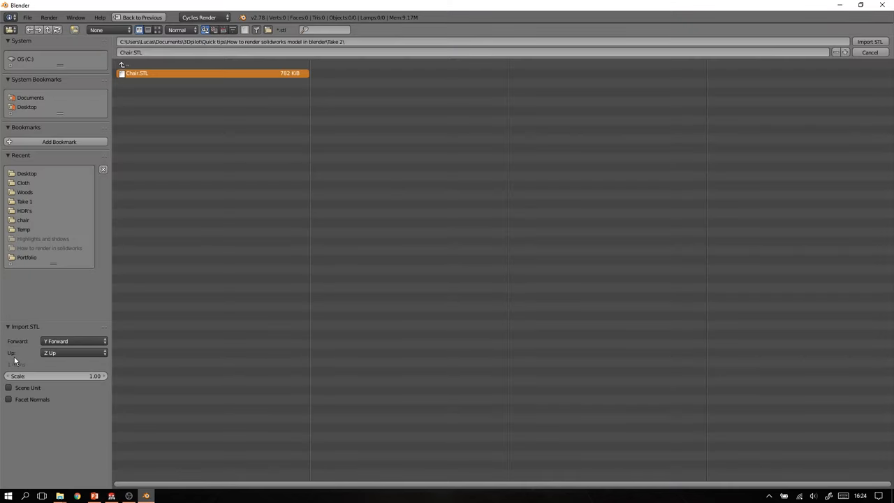
# - Set the import axes to Y Up and X Forward, then import Chair.STL
pyautogui.click(73, 341)
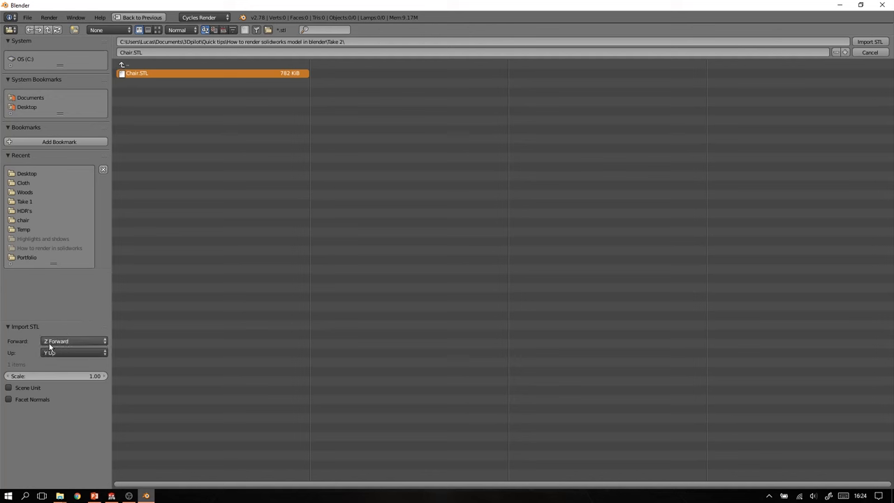
pyautogui.click(73, 341)
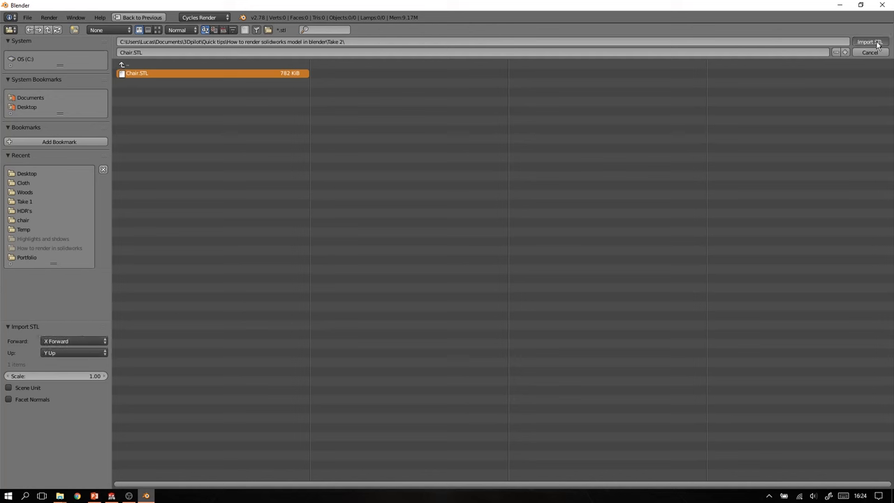
pyautogui.click(869, 42)
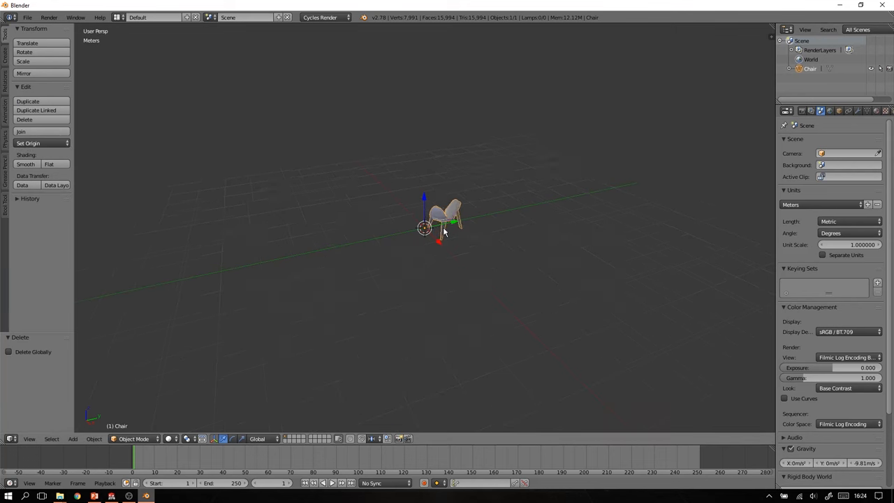
# - Zoom in and orbit around the imported chair to inspect it
pyautogui.moveTo(440, 230); pyautogui.dragTo(426, 258)
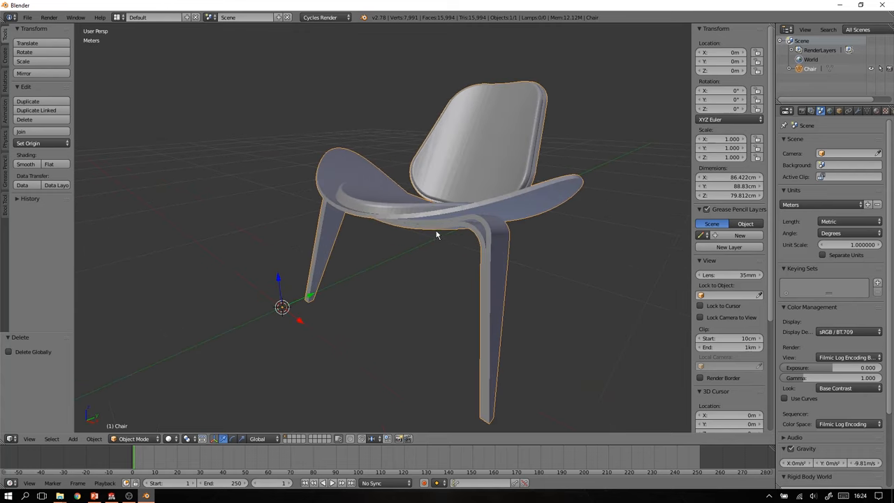
pyautogui.moveTo(437, 234); pyautogui.dragTo(389, 259)
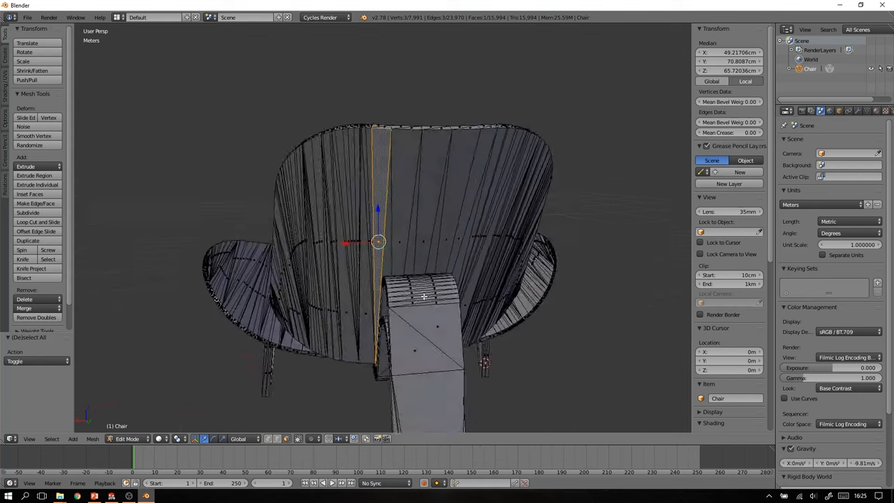
# - Return to Object Mode, inspect the seat and backrest cushions, and apply Smooth shading
pyautogui.press('Tab')
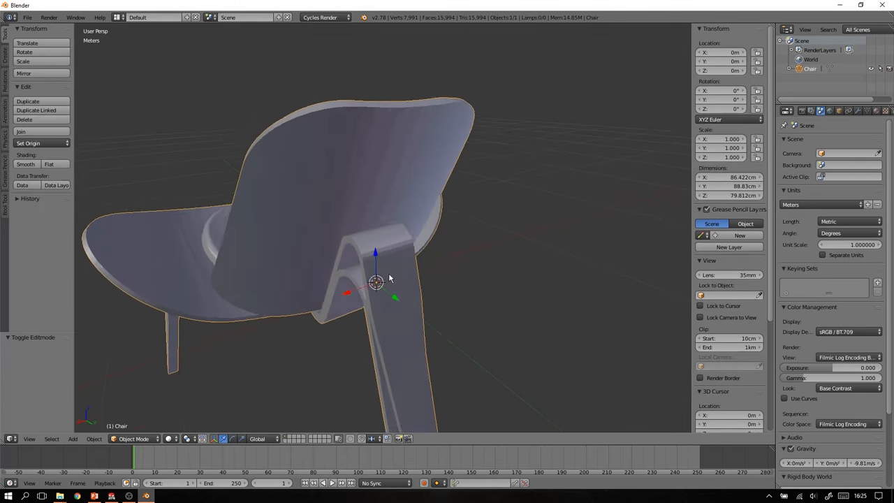
pyautogui.moveTo(389, 278); pyautogui.dragTo(352, 243)
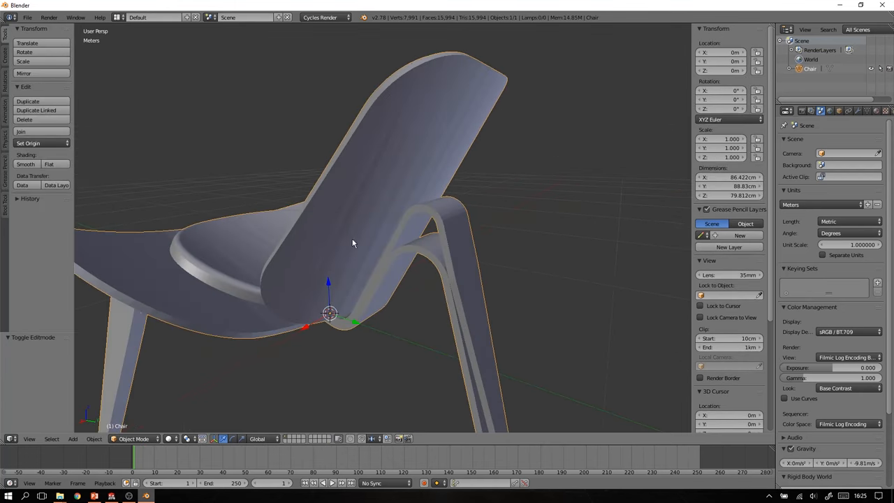
pyautogui.moveTo(352, 243); pyautogui.dragTo(385, 272)
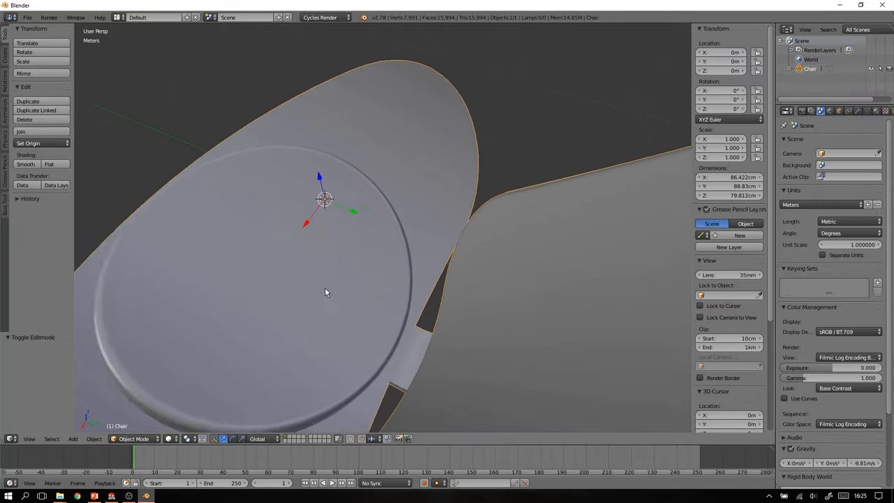
pyautogui.moveTo(324, 294); pyautogui.dragTo(391, 182)
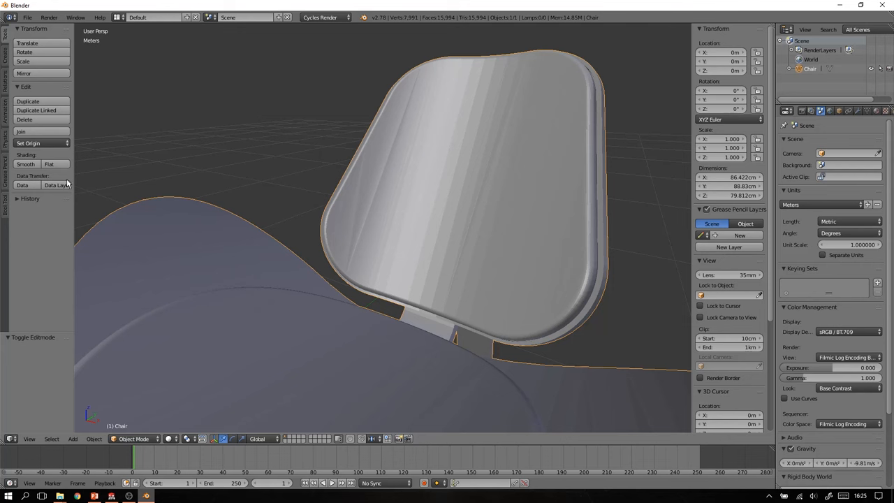
pyautogui.moveTo(25, 164)
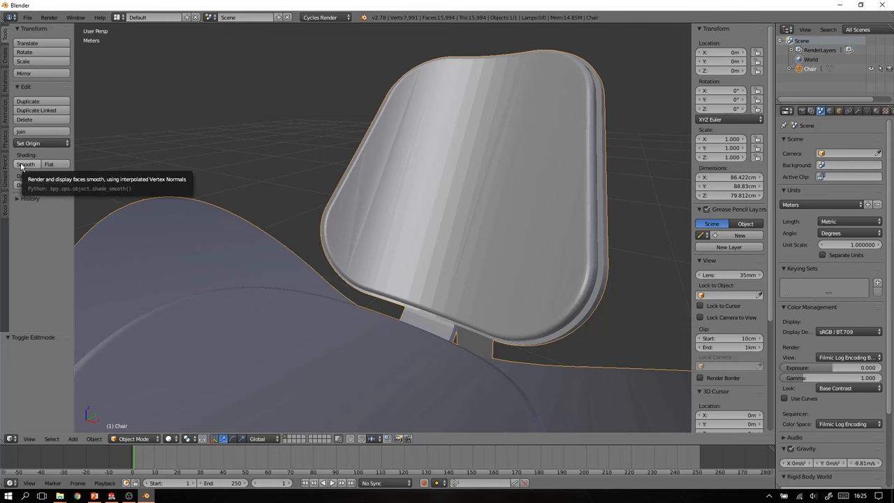
pyautogui.click(26, 164)
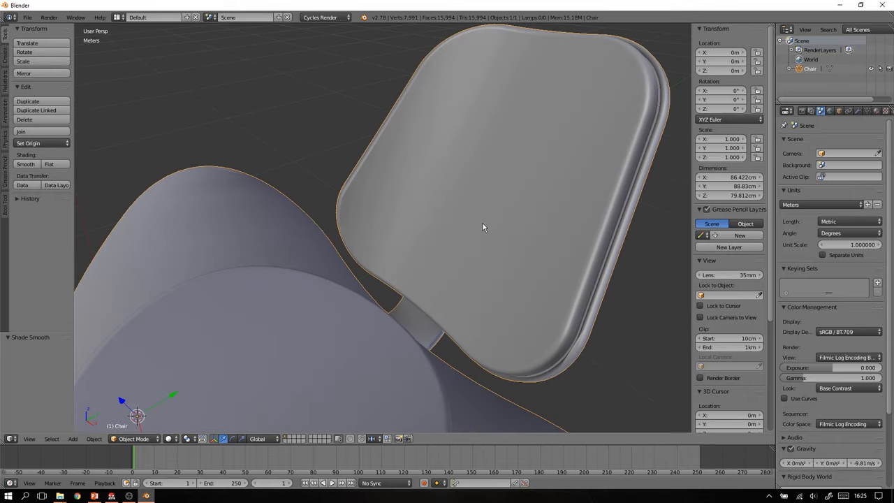
pyautogui.press('Tab')
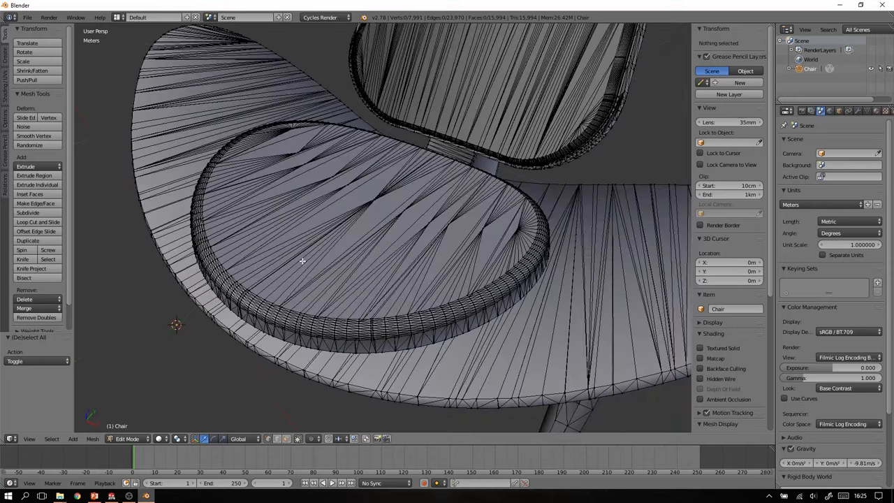
pyautogui.moveTo(303, 262); pyautogui.dragTo(366, 303)
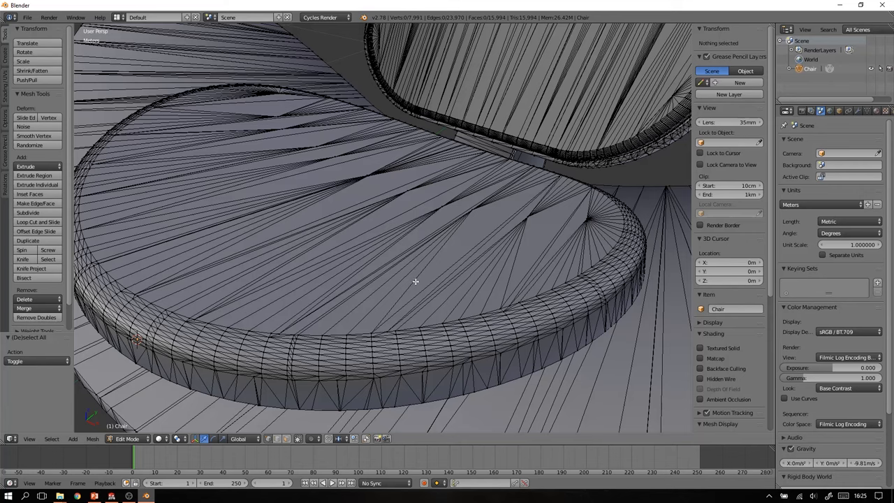
pyautogui.moveTo(426, 279)
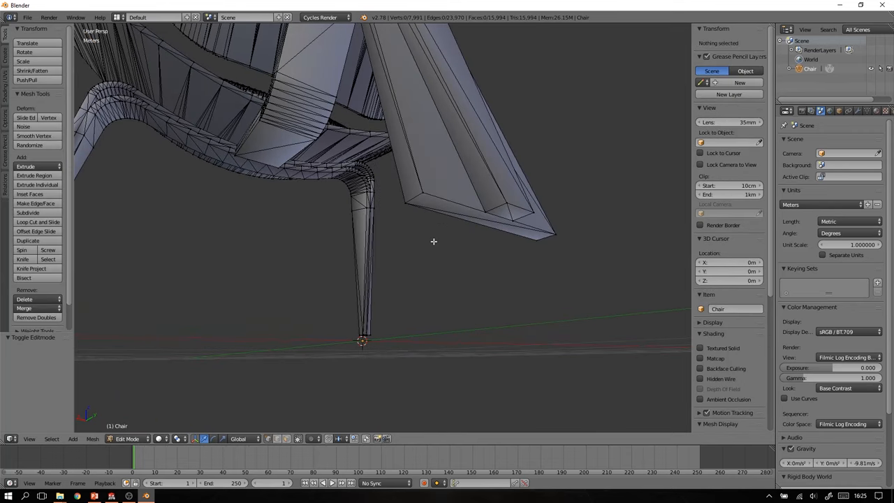
pyautogui.press('Tab')
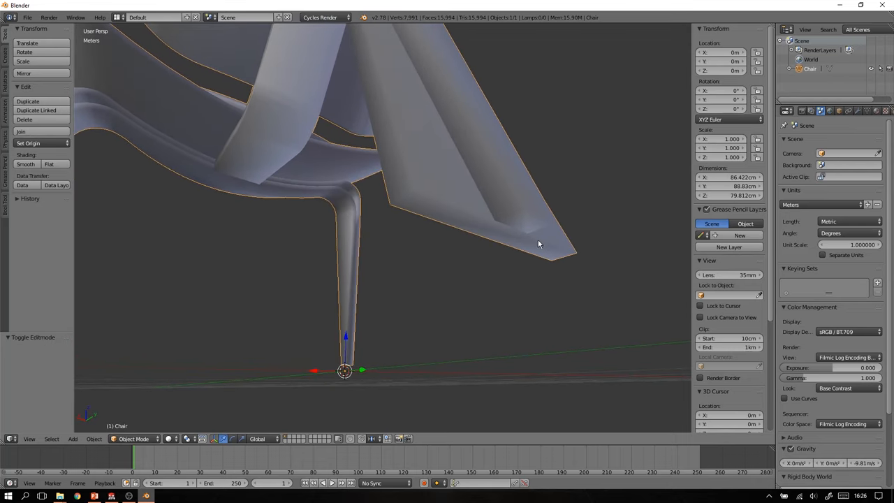
pyautogui.moveTo(477, 230)
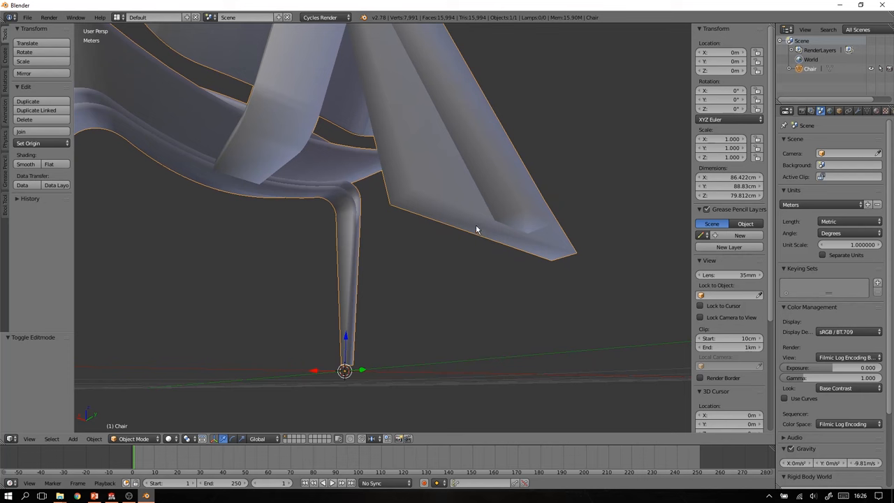
pyautogui.moveTo(475, 236)
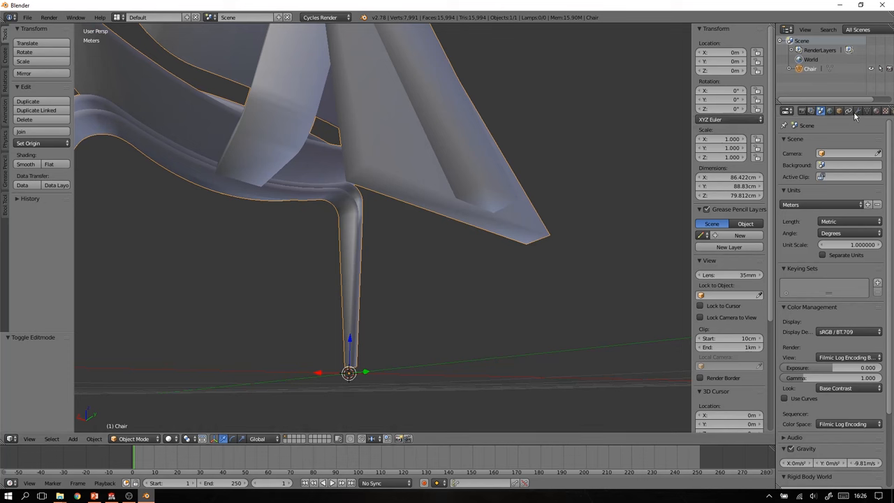
# - Add an Edge Split modifier to the chair from the Modifiers tab
pyautogui.click(857, 111)
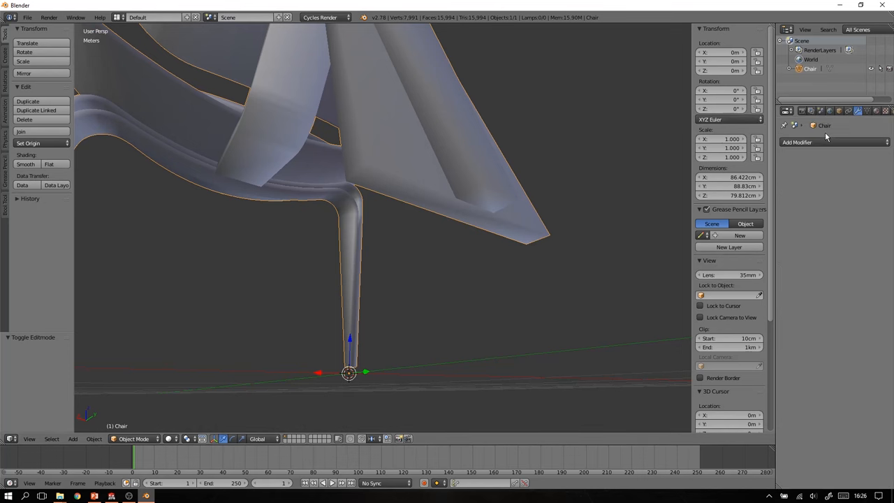
pyautogui.click(797, 143)
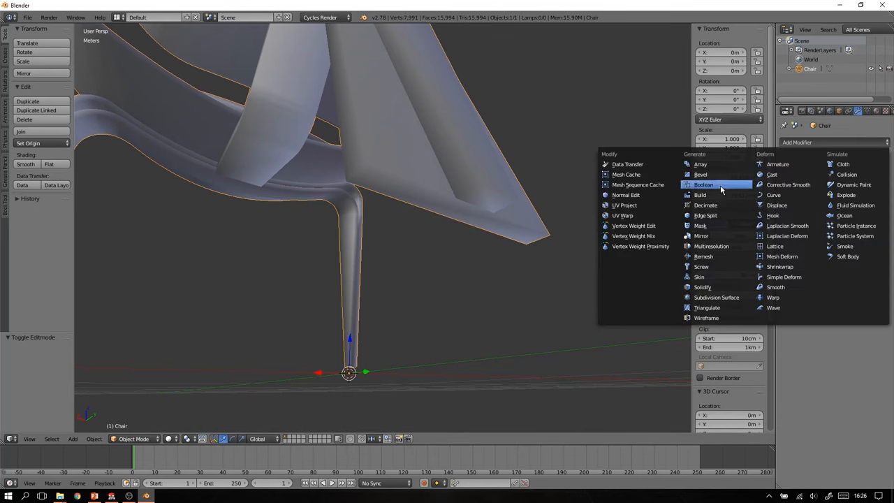
pyautogui.click(705, 215)
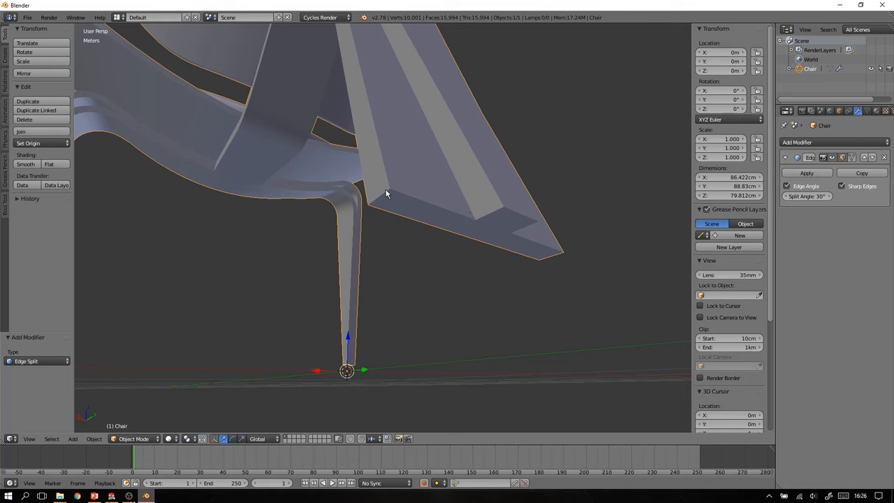
pyautogui.moveTo(384, 197)
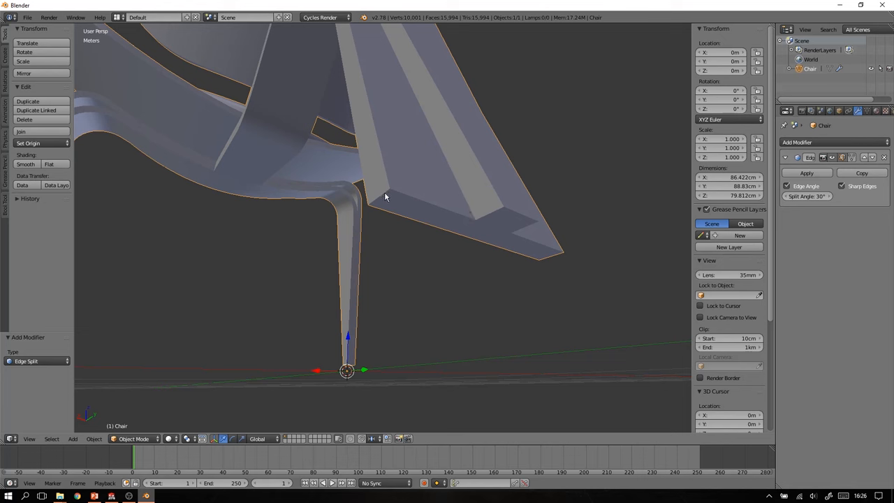
pyautogui.moveTo(486, 234)
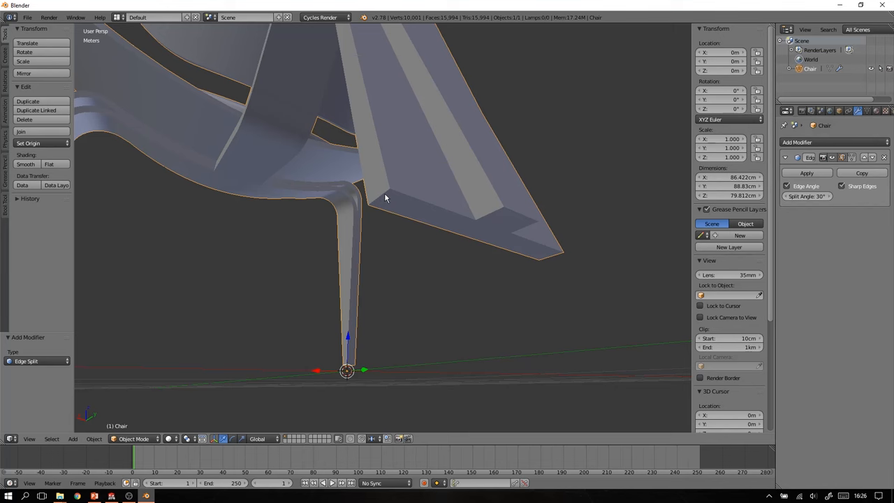
# - Toggle Edit Mode, restore the Edge Split modifier, then frame and orbit the whole chair
pyautogui.press('Tab')
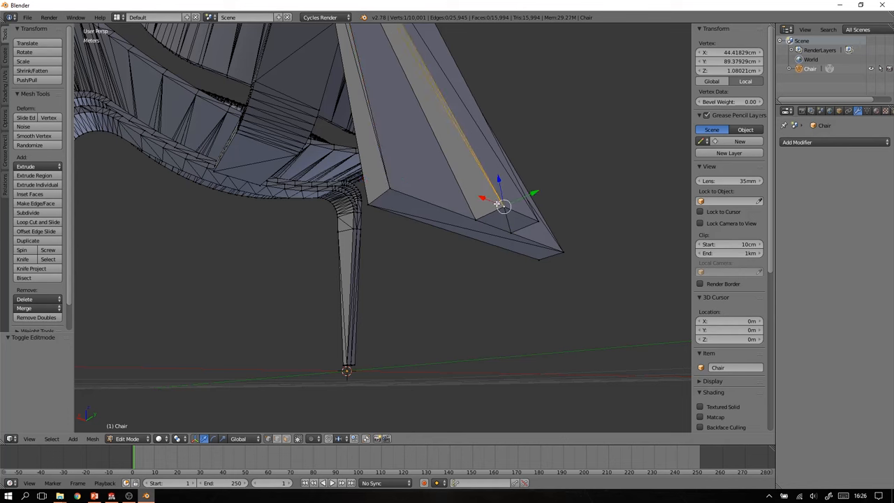
pyautogui.moveTo(405, 144)
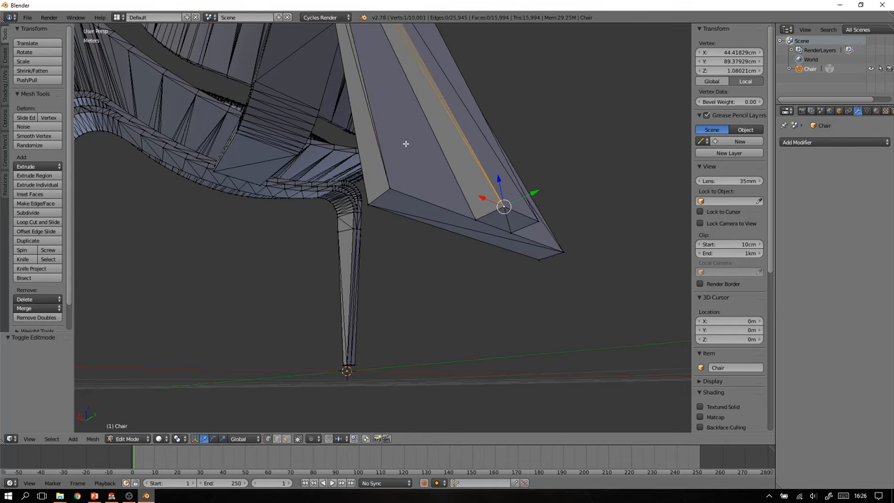
pyautogui.moveTo(393, 186)
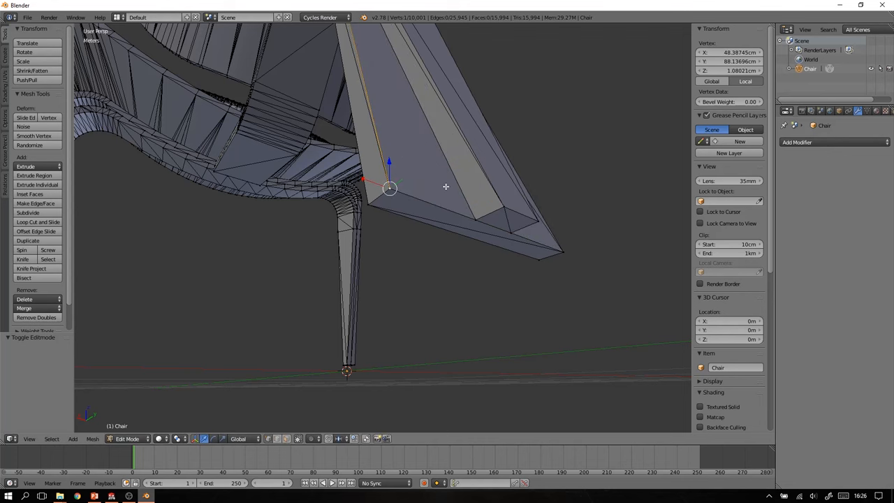
pyautogui.press('Tab')
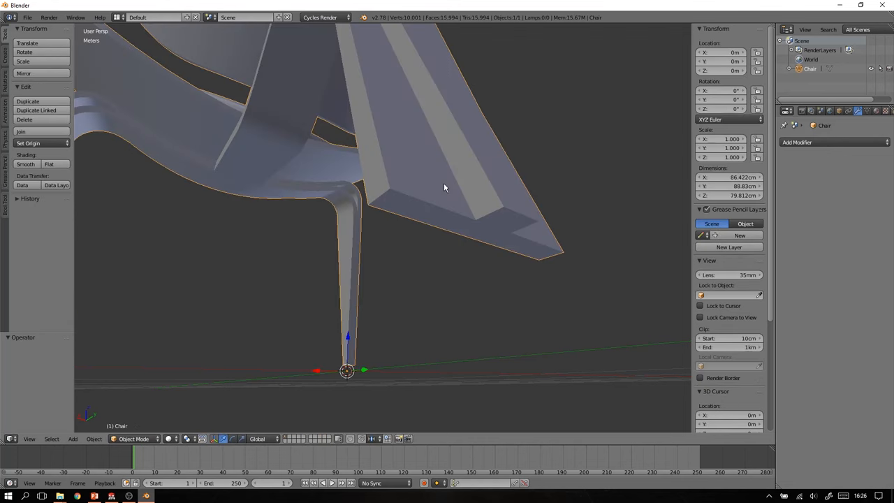
pyautogui.click(810, 142)
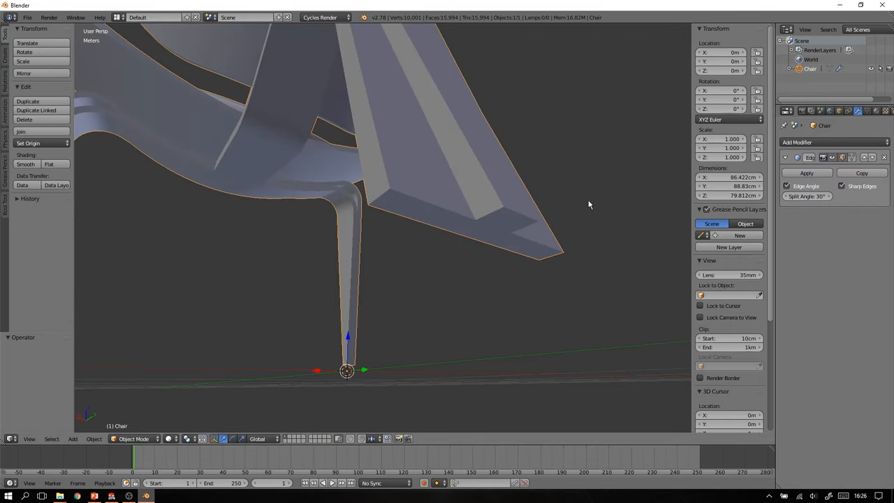
pyautogui.press('Tab')
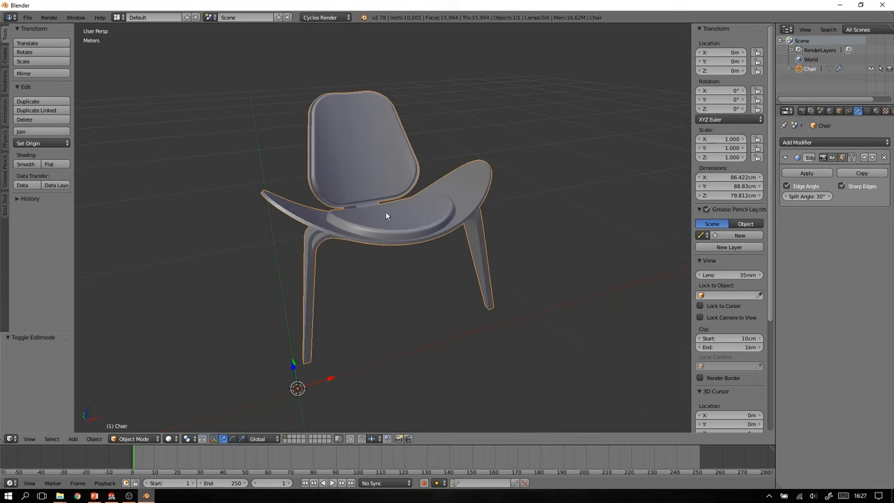
pyautogui.moveTo(384, 210); pyautogui.dragTo(433, 216)
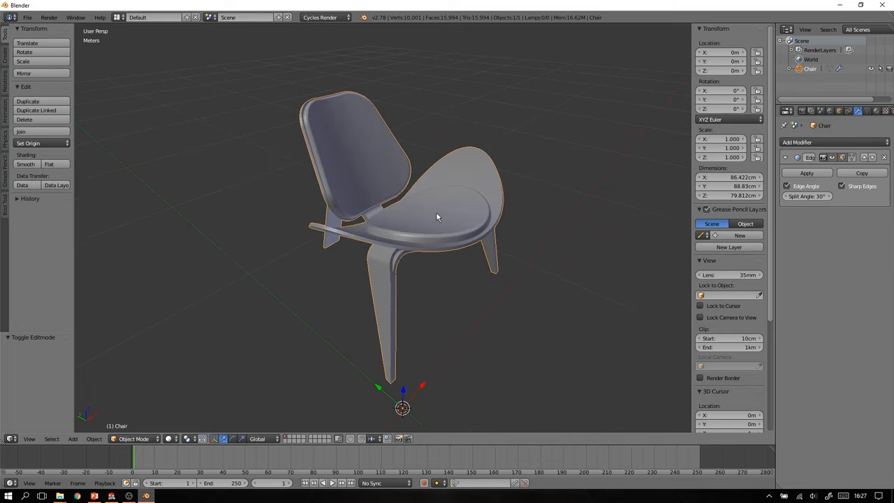
pyautogui.moveTo(520, 221)
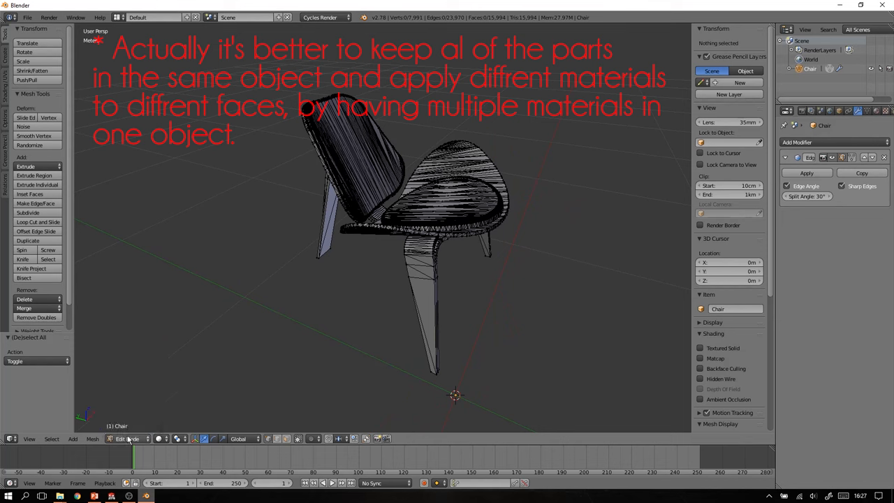
# - Separate all chair geometry by loose parts, then join two parts with Ctrl+J
pyautogui.press('a')
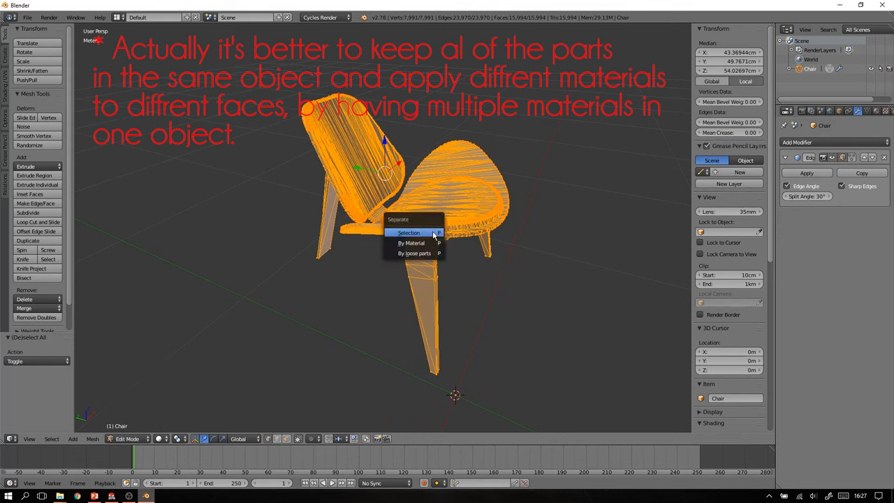
pyautogui.moveTo(414, 253)
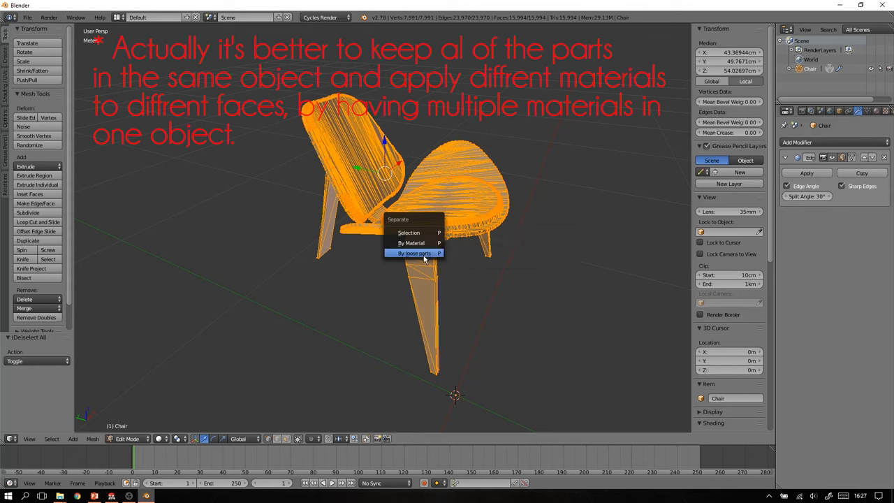
pyautogui.click(414, 253)
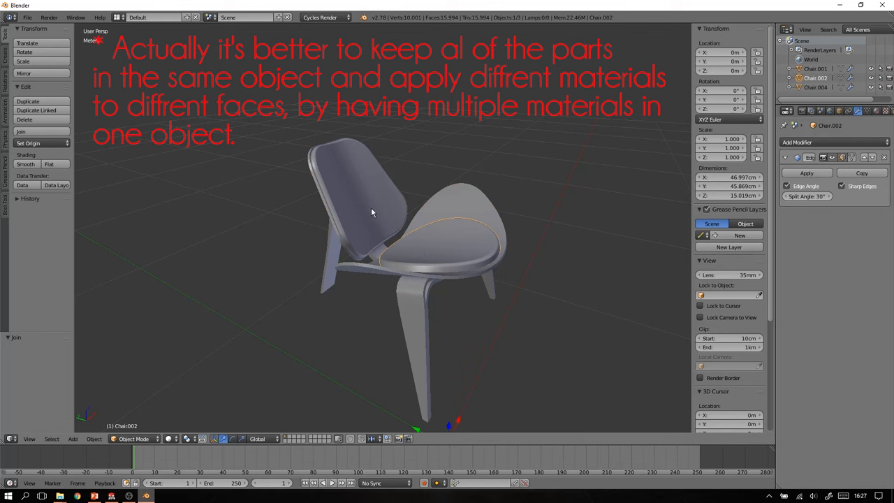
pyautogui.press('ctrl+j')
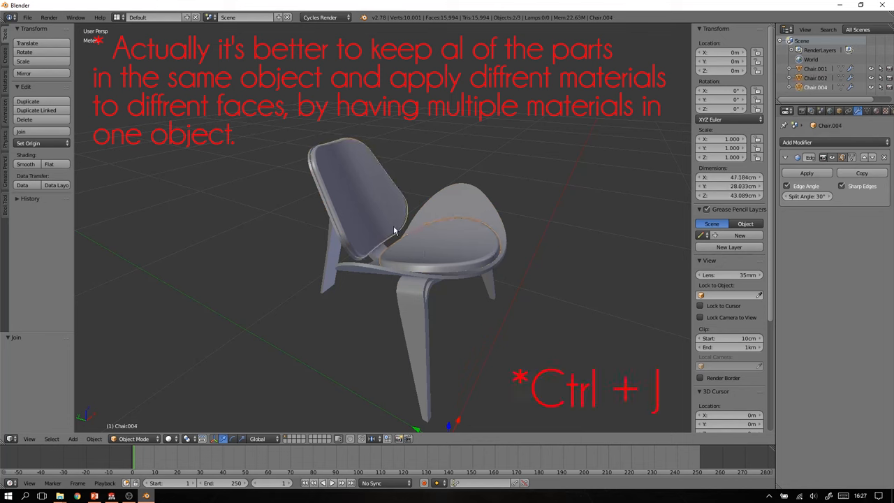
pyautogui.press('ctrl+j')
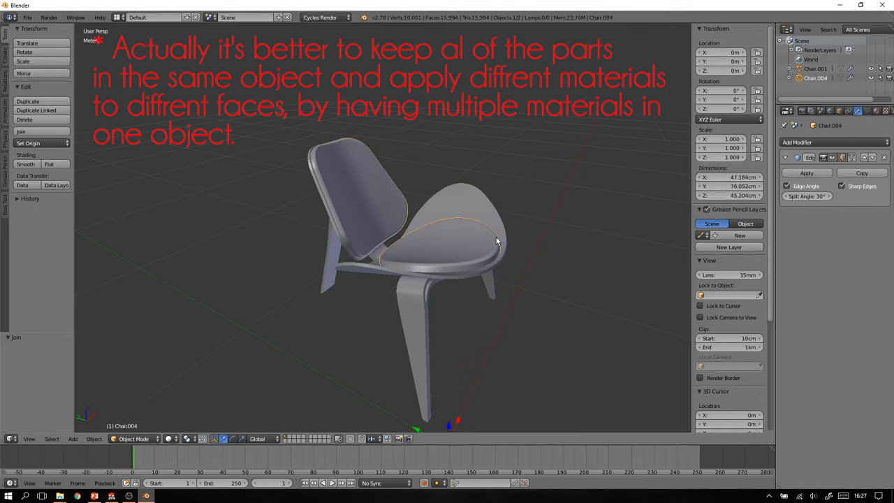